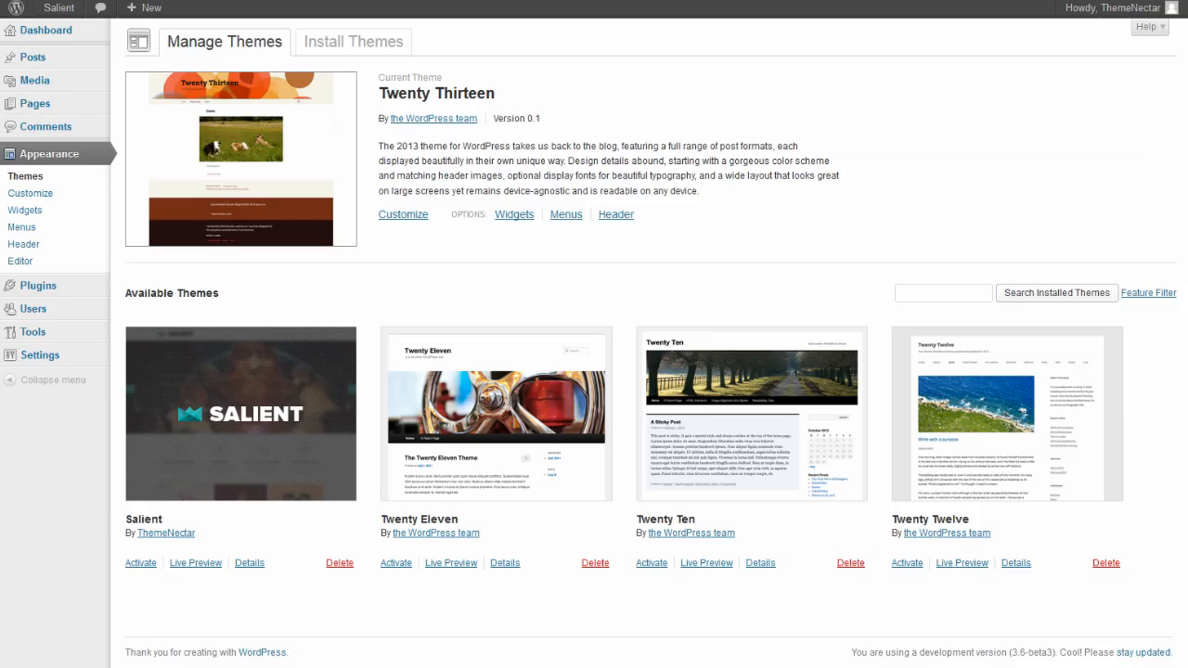
pyautogui.moveTo(26, 176)
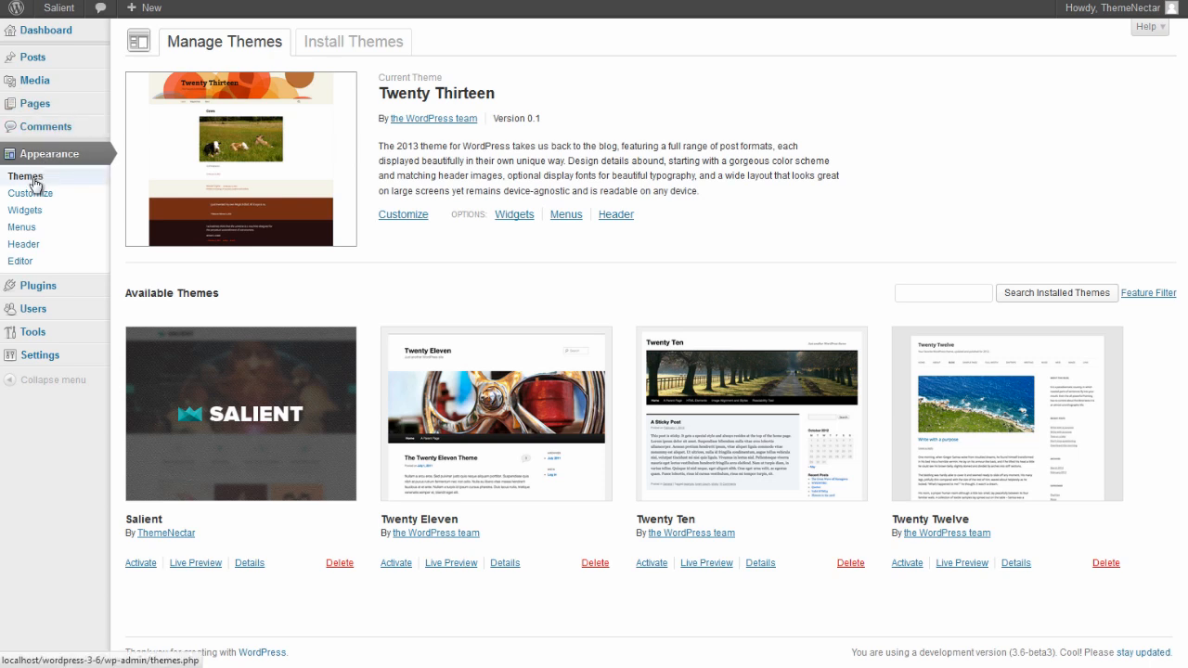
pyautogui.moveTo(141, 568)
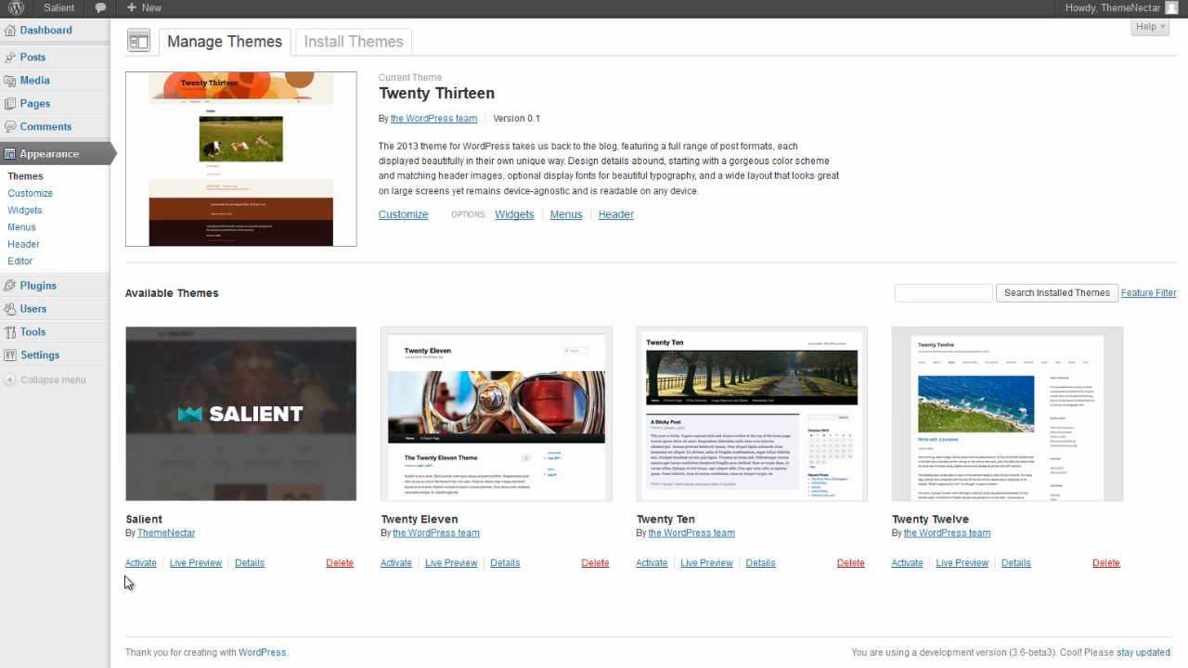
pyautogui.moveTo(334, 49)
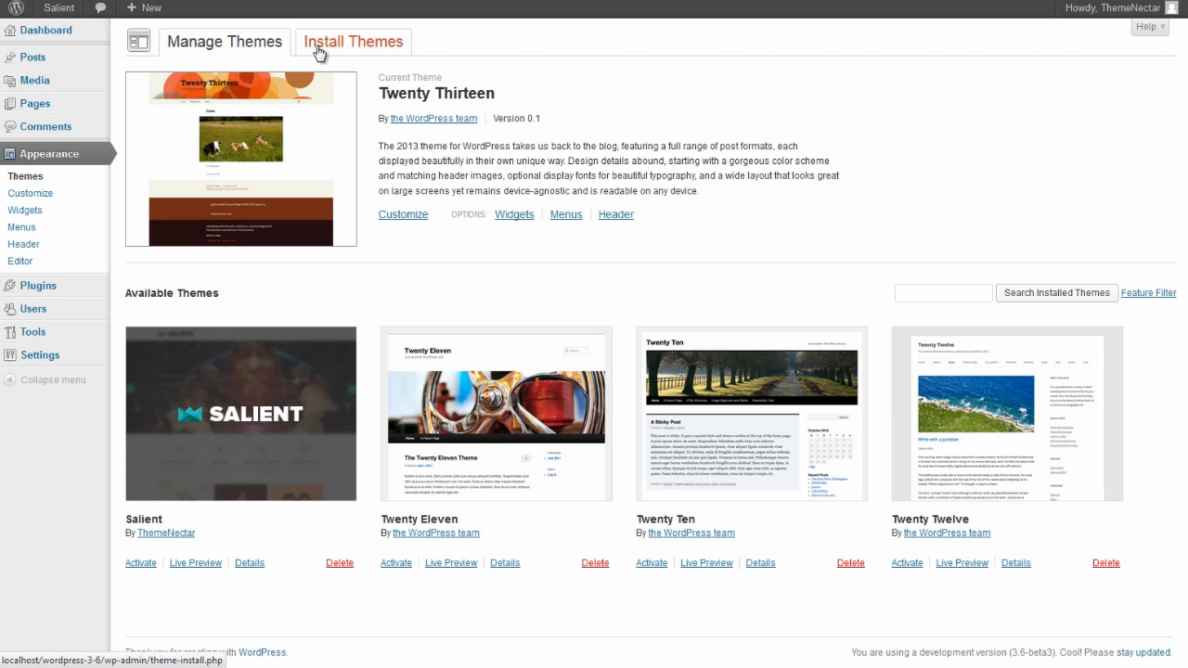
# Bring up the theme upload form on the Install Themes page
pyautogui.click(353, 41)
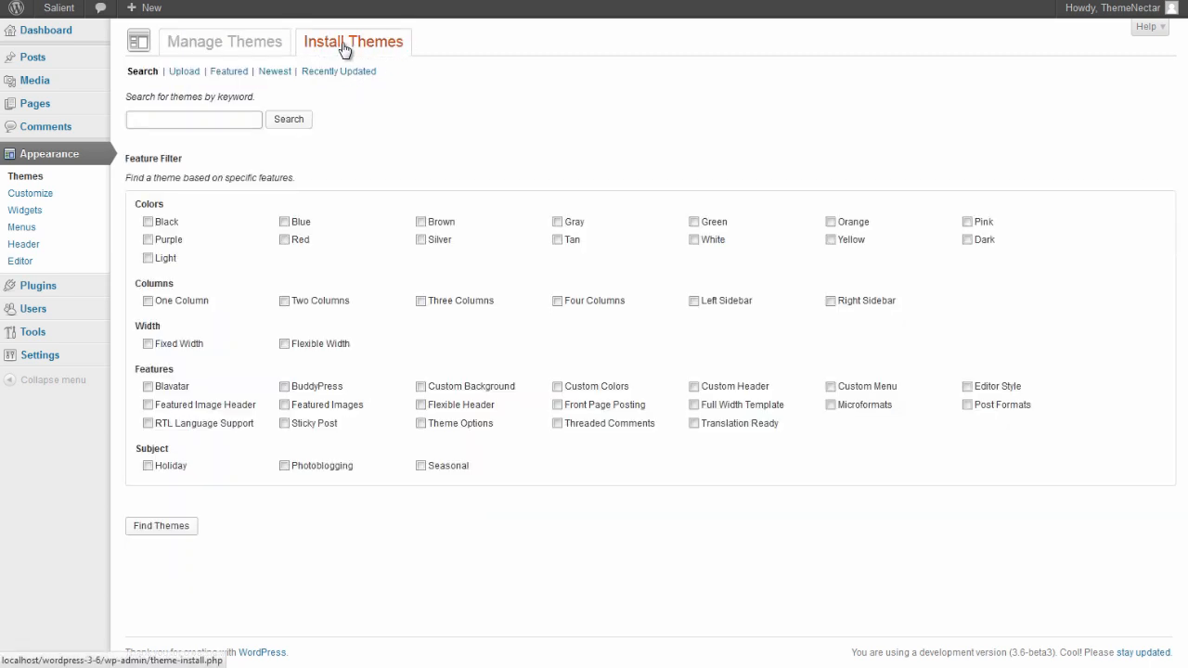
pyautogui.click(182, 70)
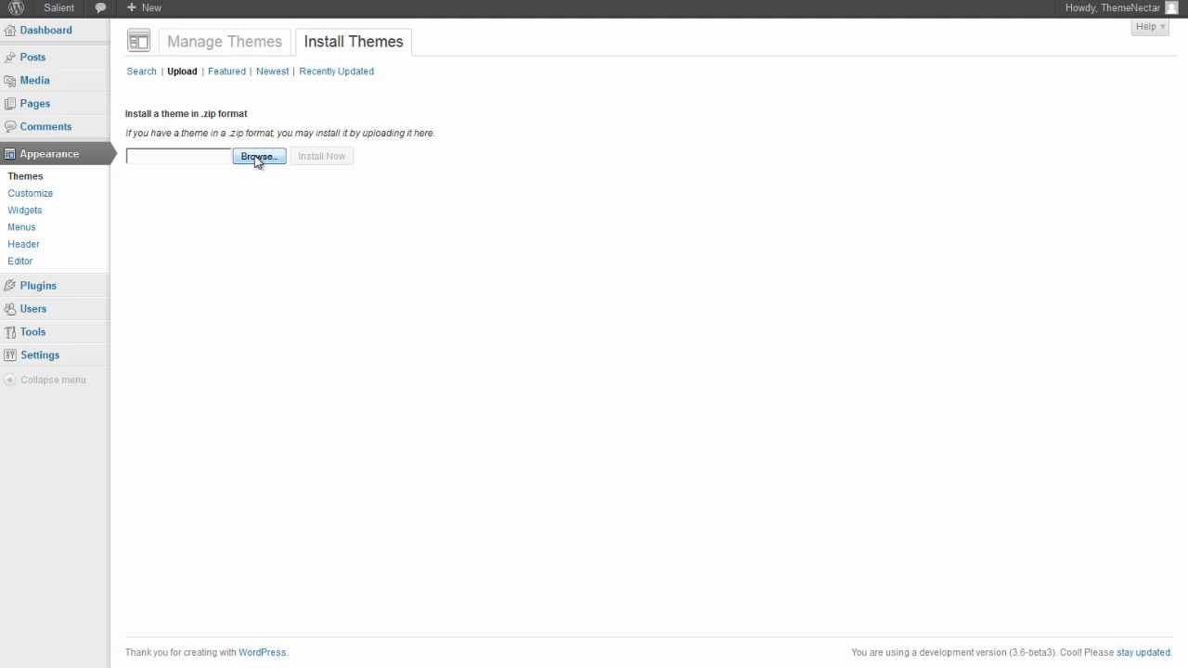
pyautogui.moveTo(249, 170)
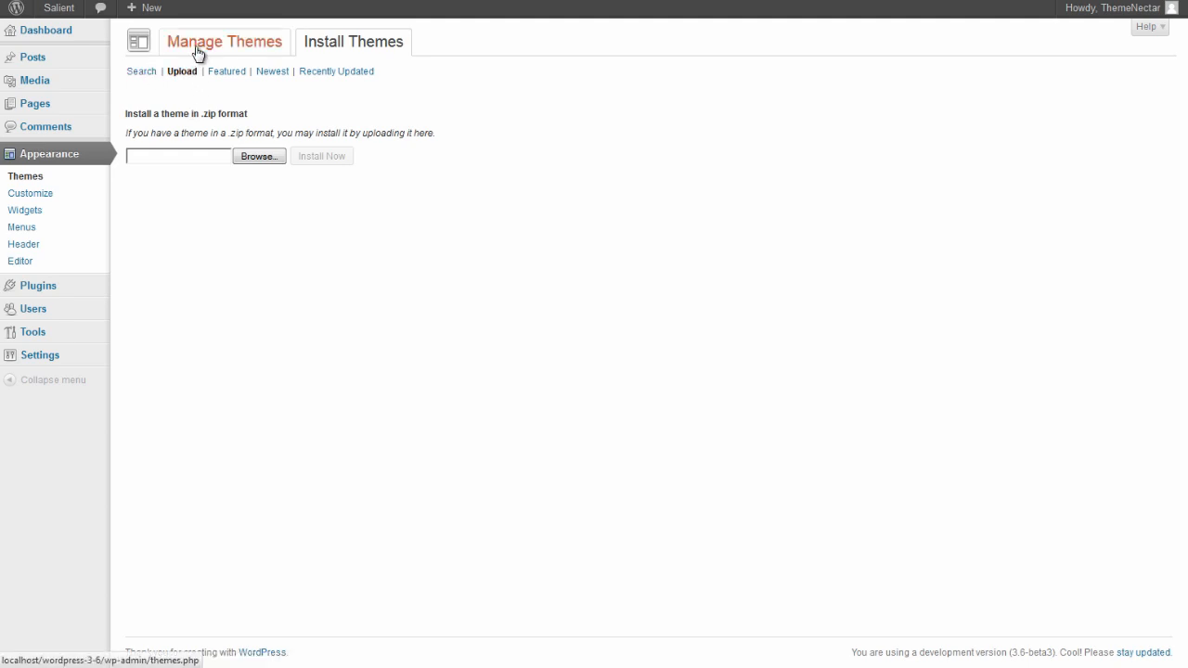
# Activate Salient from the installed themes list
pyautogui.click(225, 40)
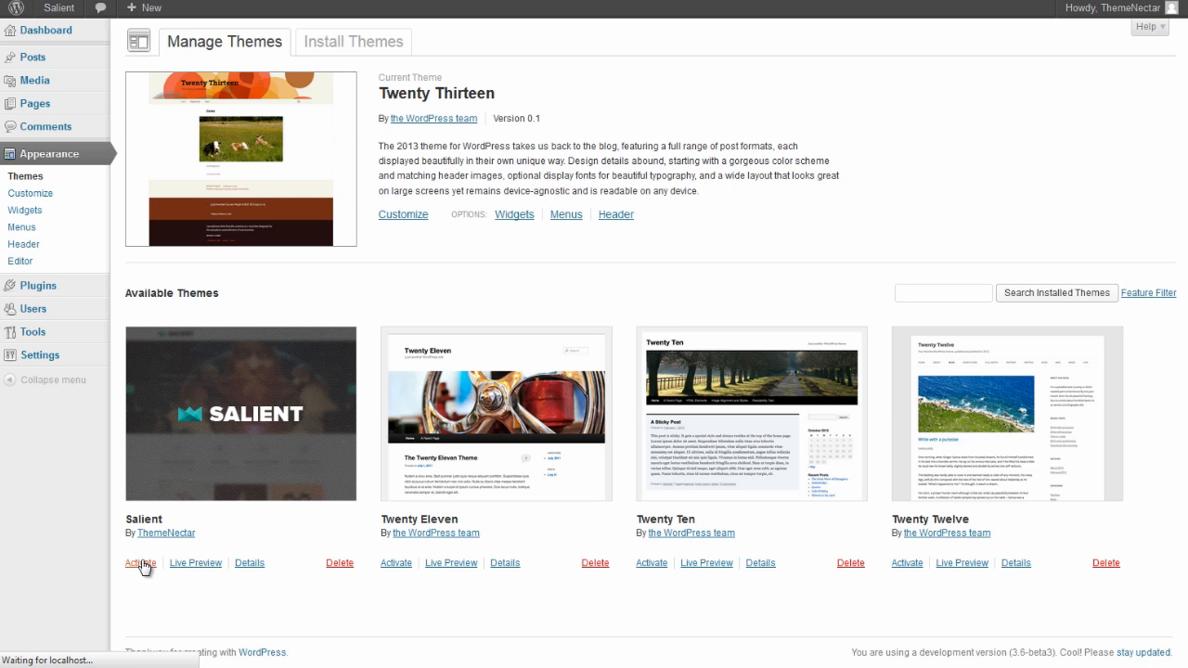
pyautogui.click(142, 564)
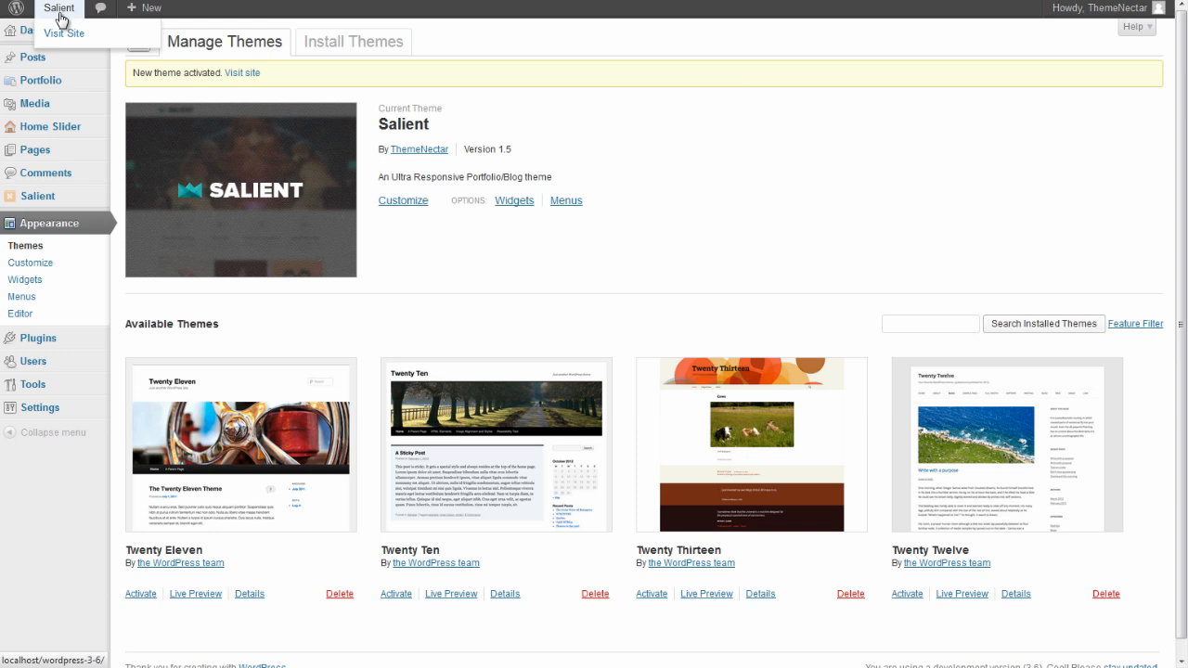
# Visit the live site and scroll down to its footer widget areas
pyautogui.click(63, 34)
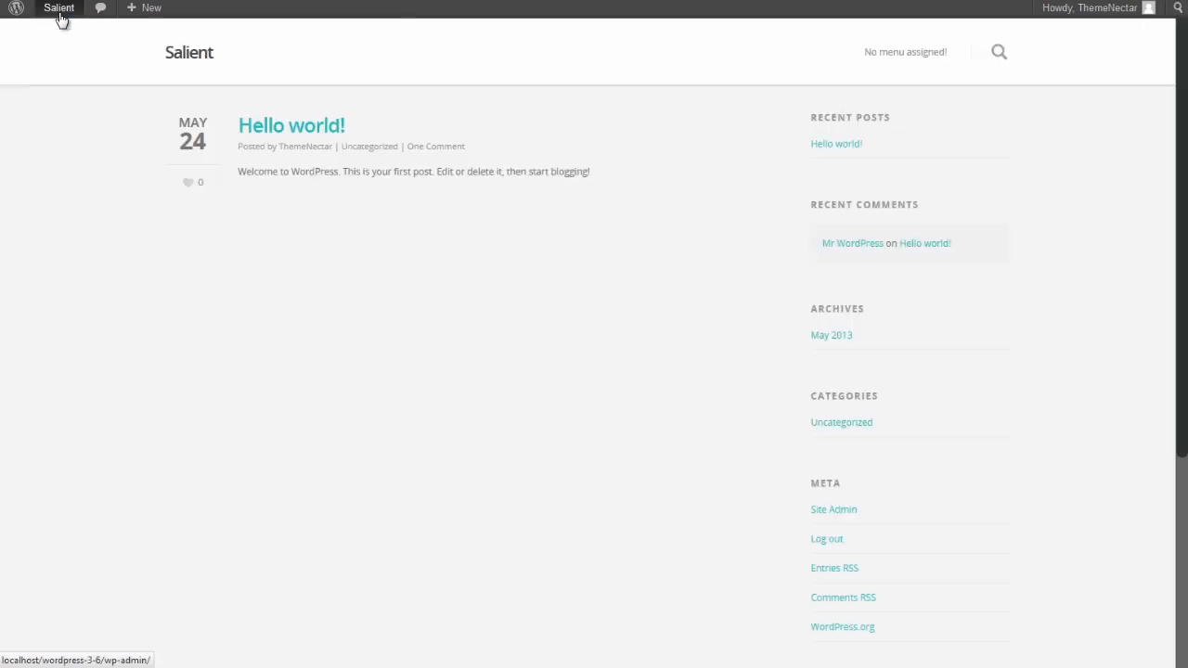
pyautogui.moveTo(344, 388)
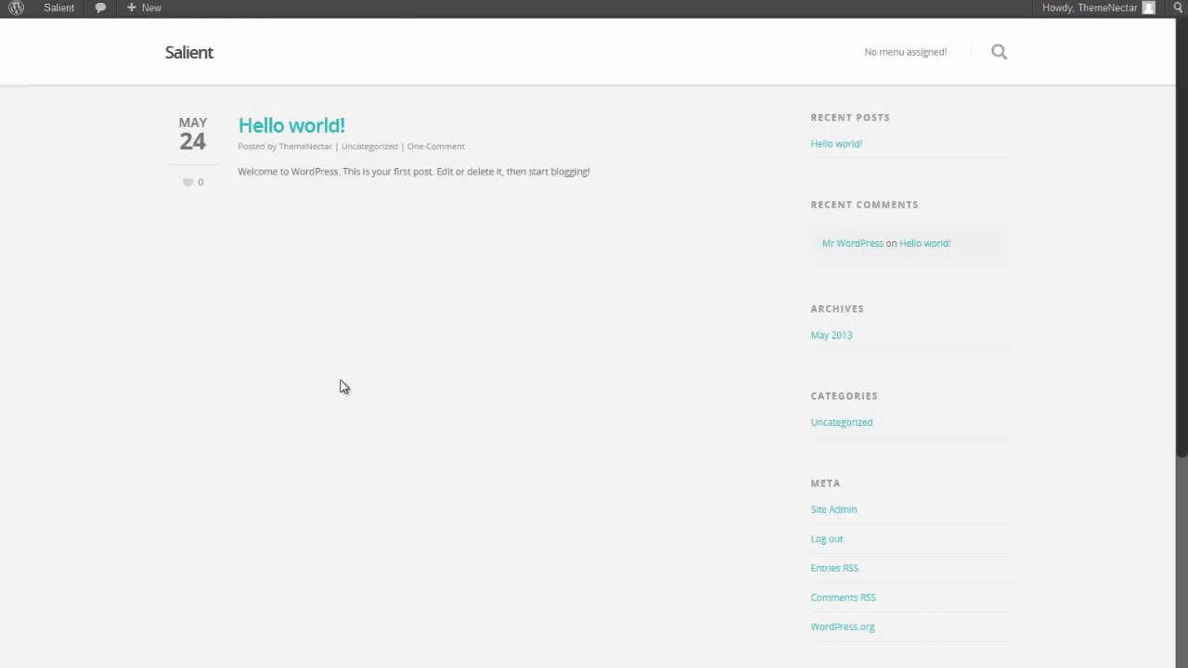
pyautogui.moveTo(354, 393)
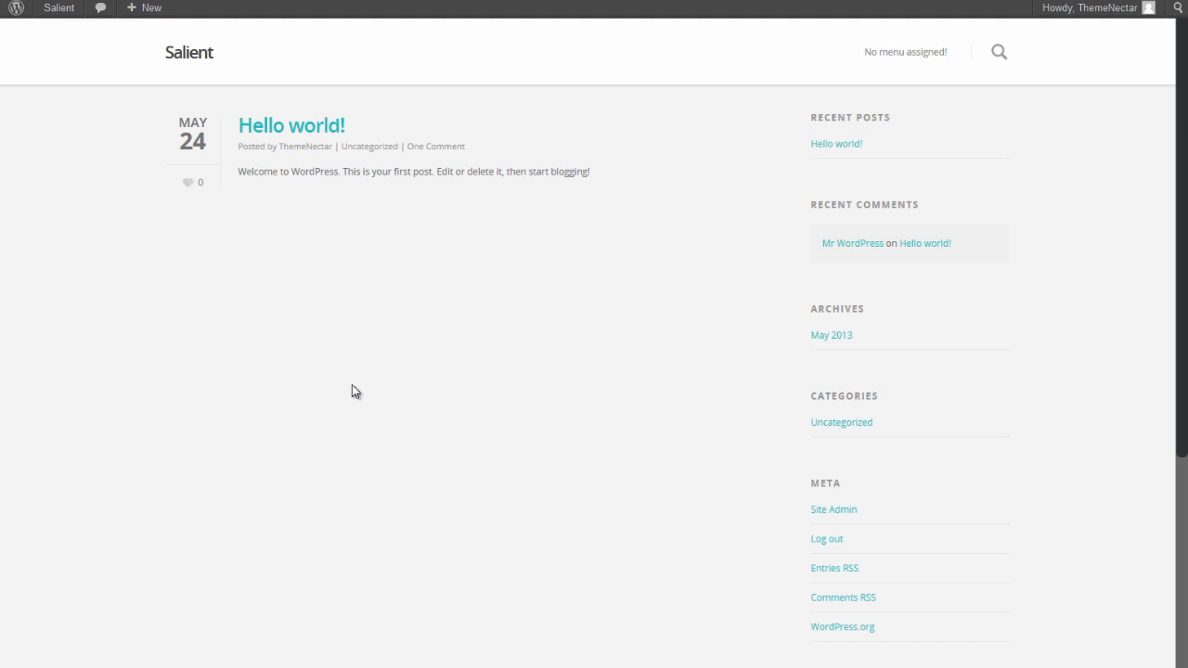
pyautogui.moveTo(783, 565)
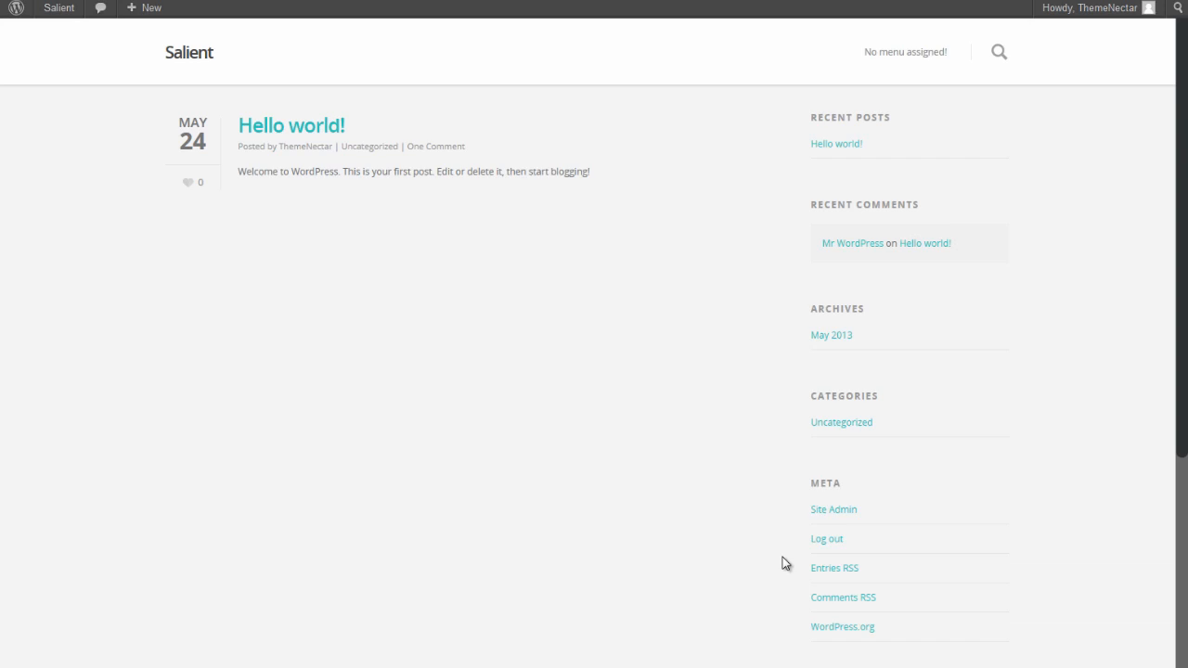
pyautogui.moveTo(709, 286)
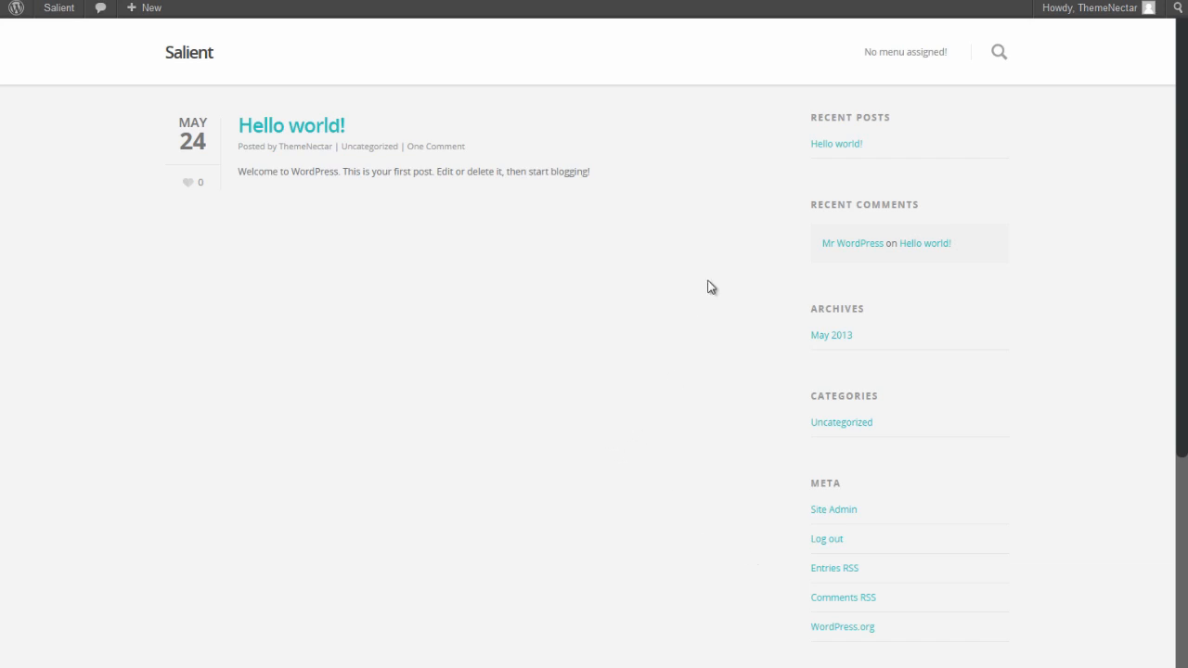
pyautogui.moveTo(921, 58)
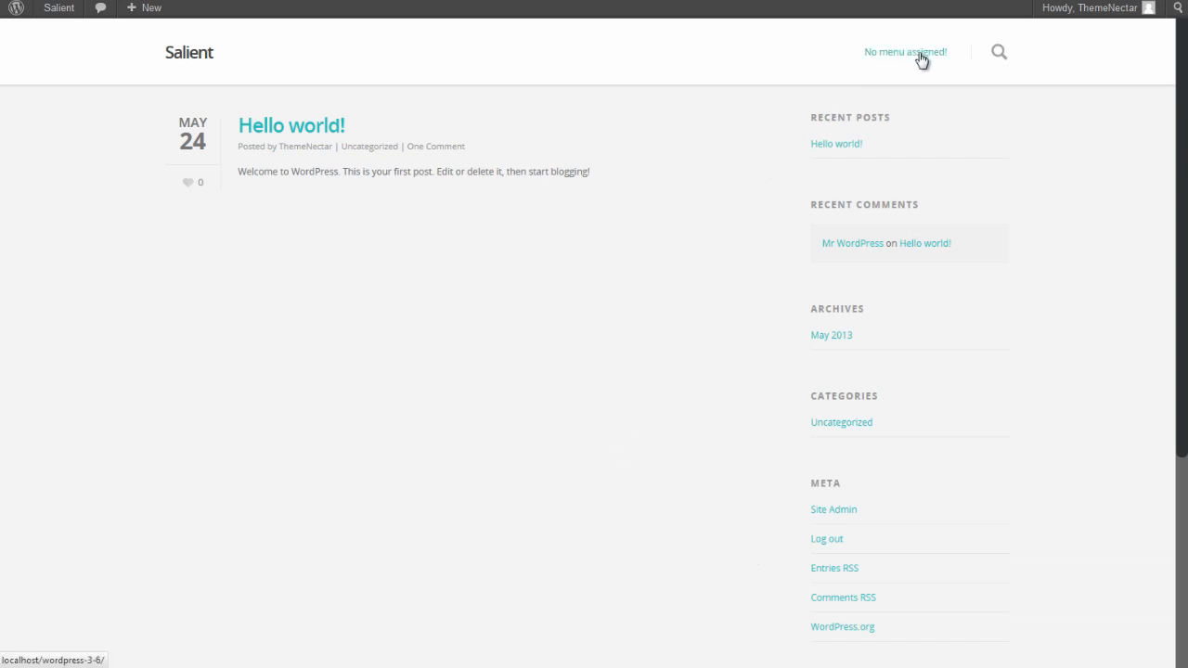
pyautogui.moveTo(156, 57)
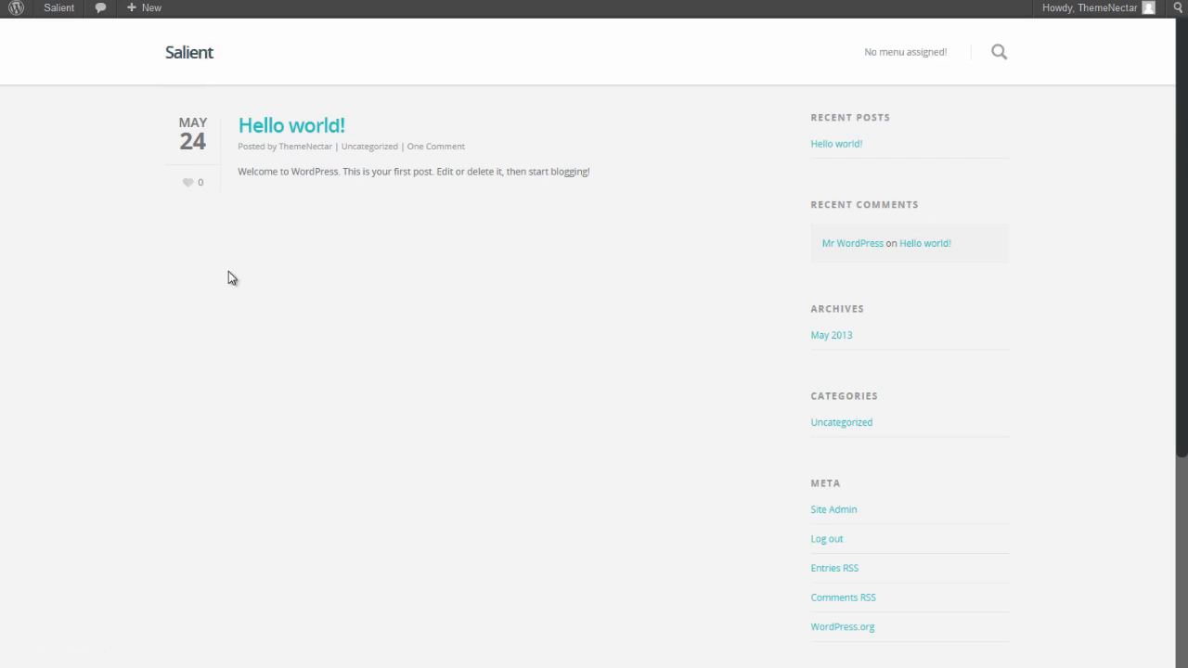
pyautogui.moveTo(138, 197)
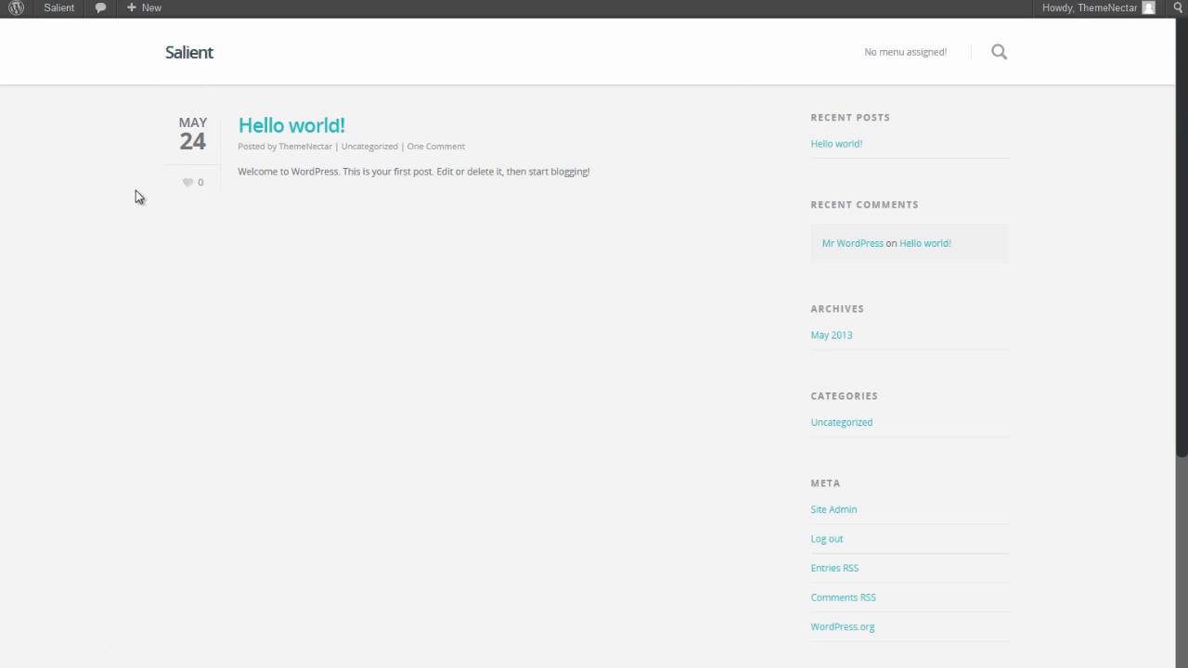
pyautogui.scroll(-3)
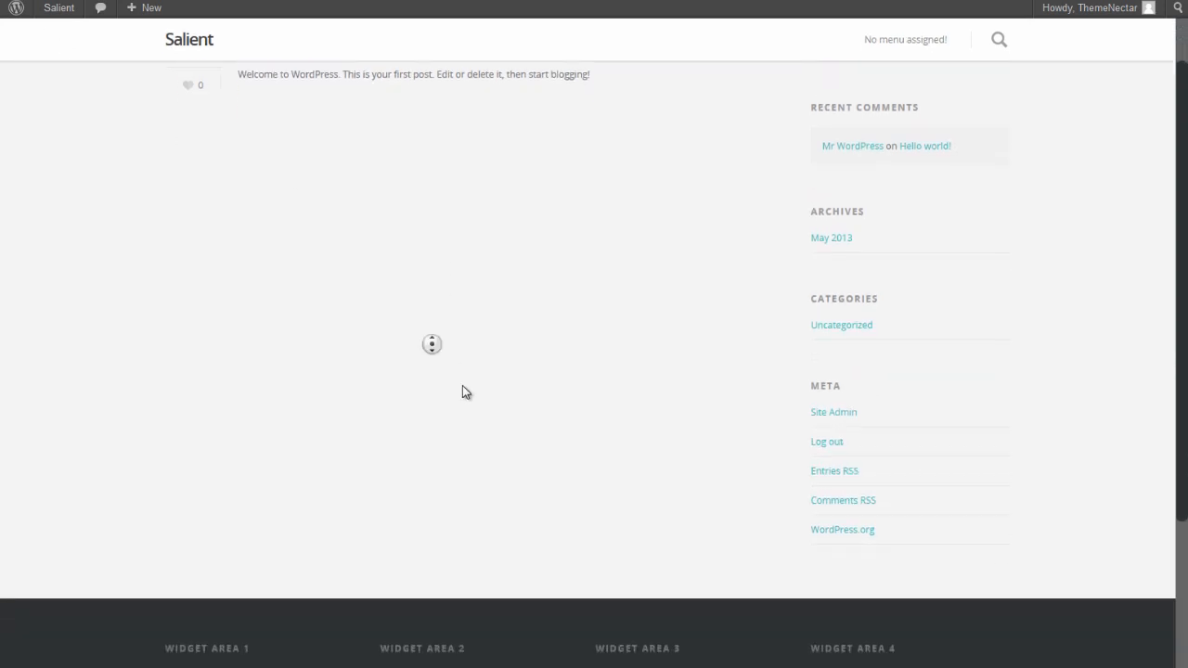
pyautogui.scroll(-3)
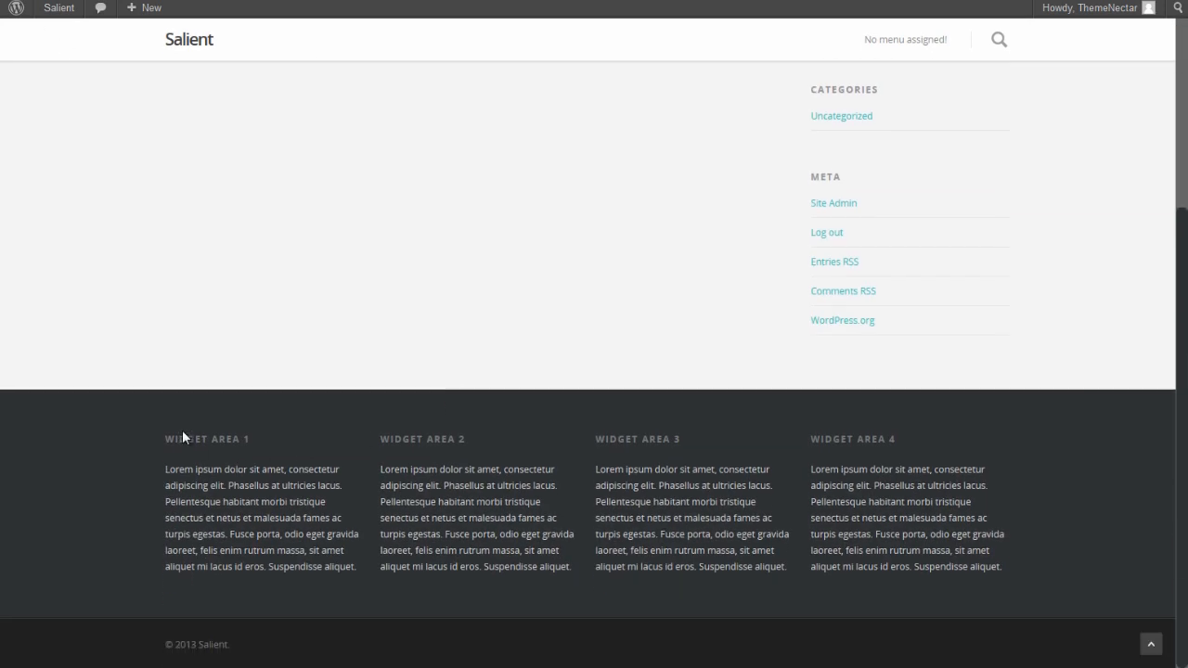
pyautogui.moveTo(1047, 611)
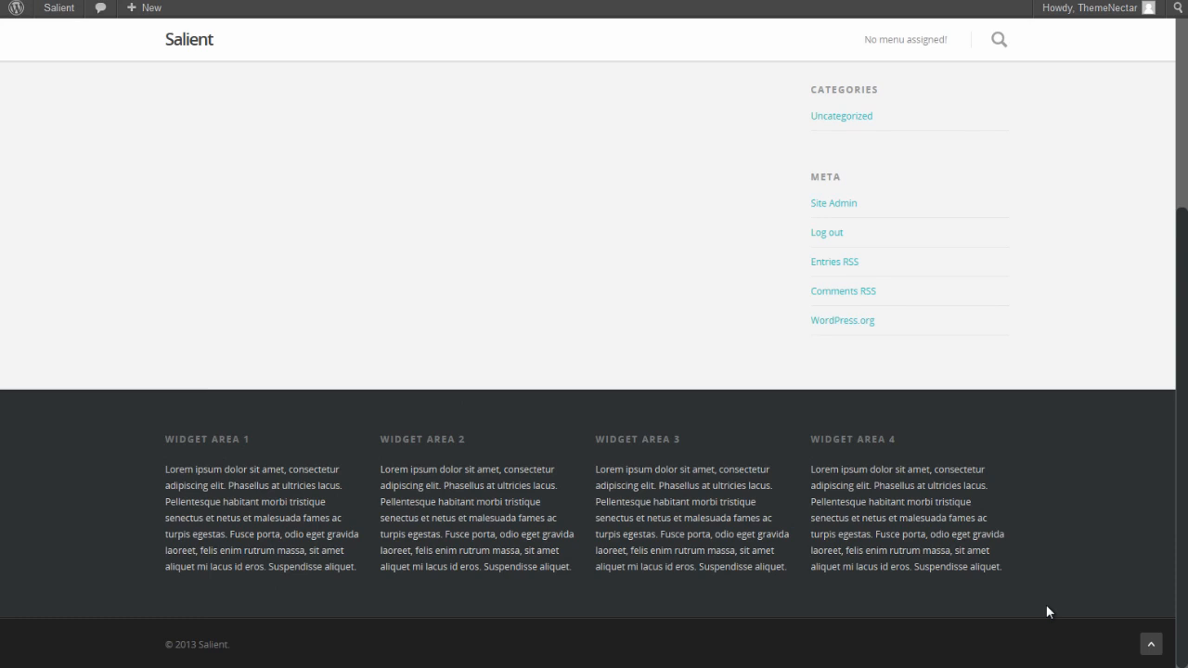
# Go from the admin bar to Dashboard, then Tools > Import, and choose the WordPress importer
pyautogui.click(59, 7)
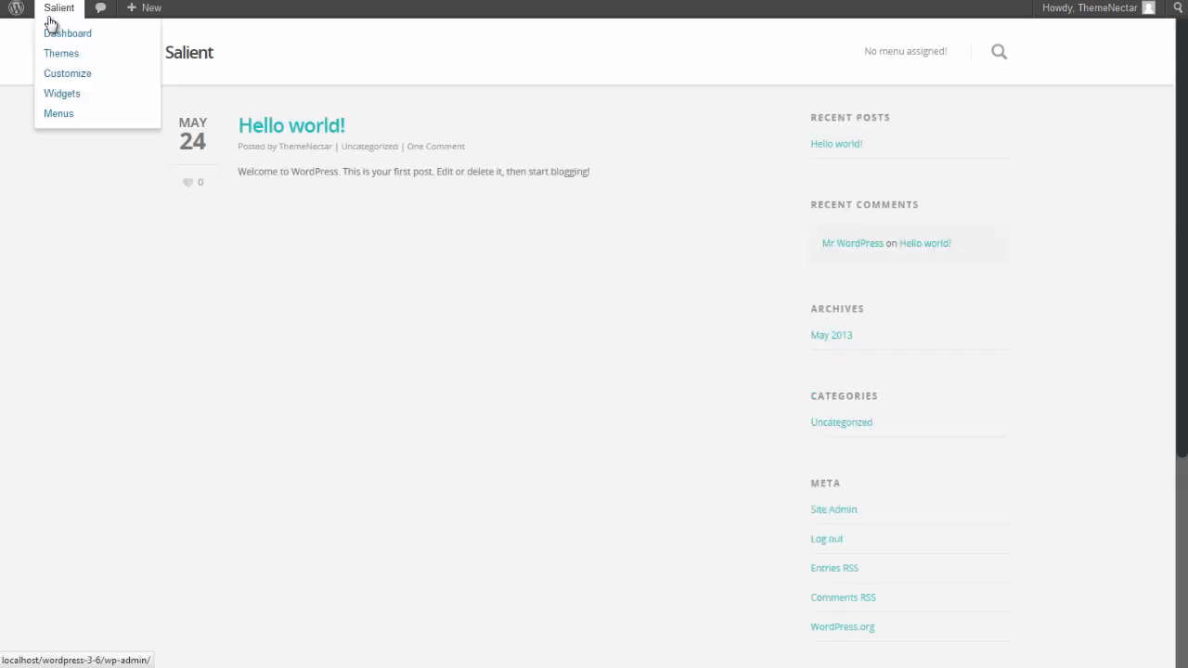
pyautogui.click(67, 33)
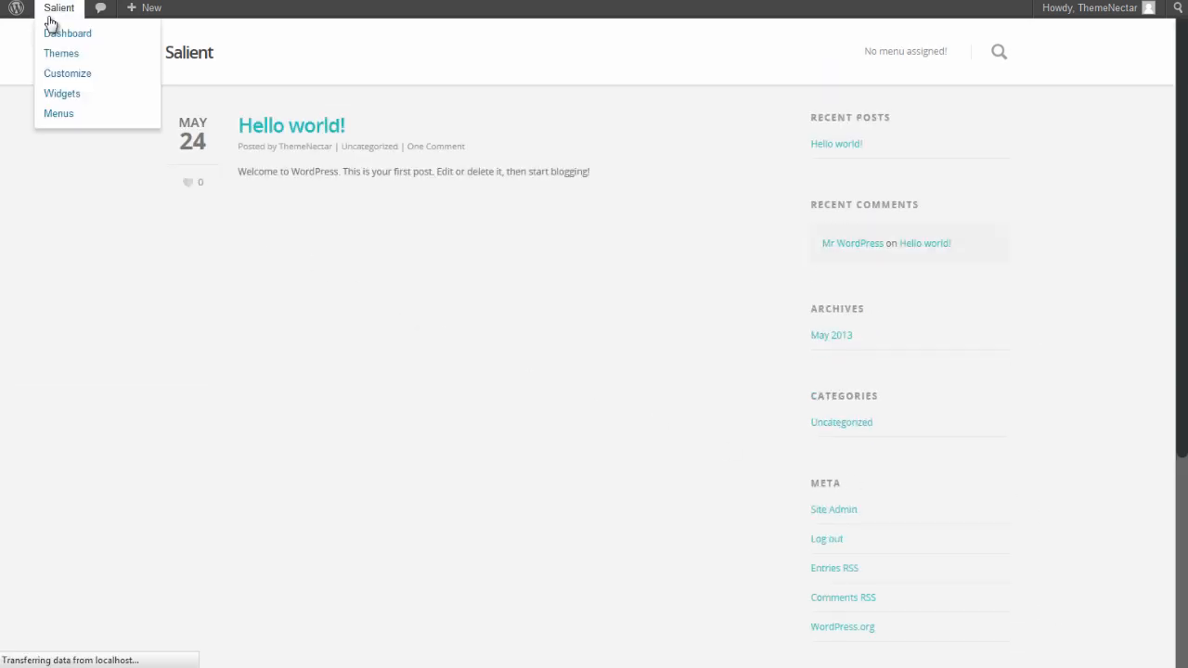
pyautogui.click(67, 34)
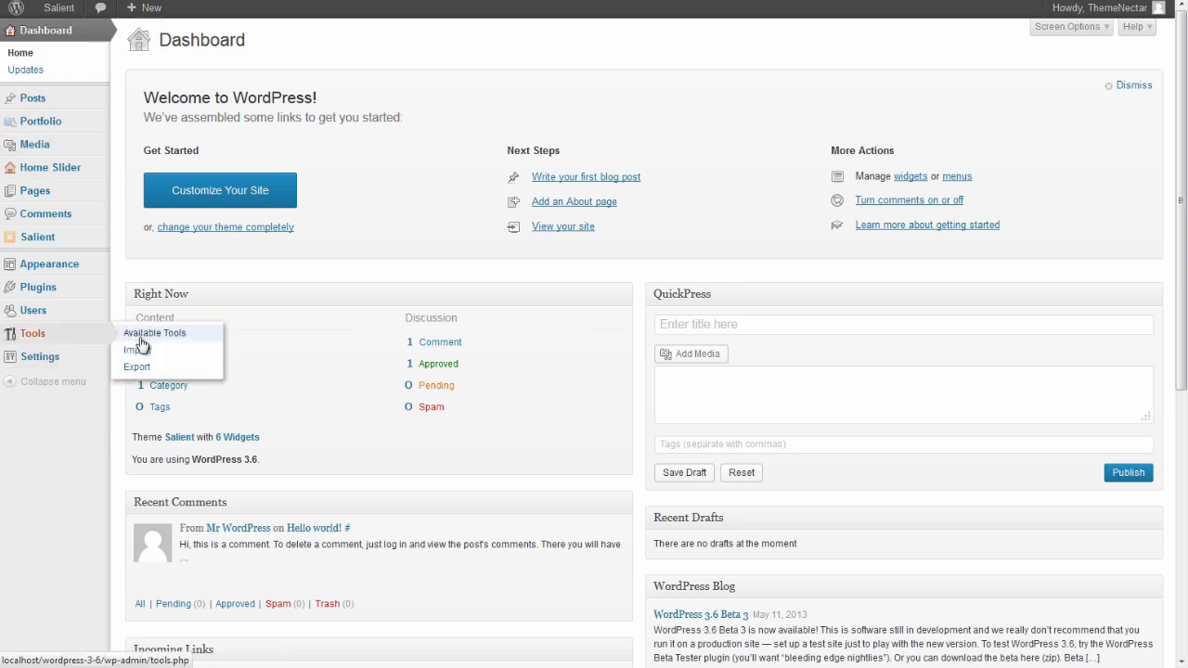
pyautogui.click(129, 349)
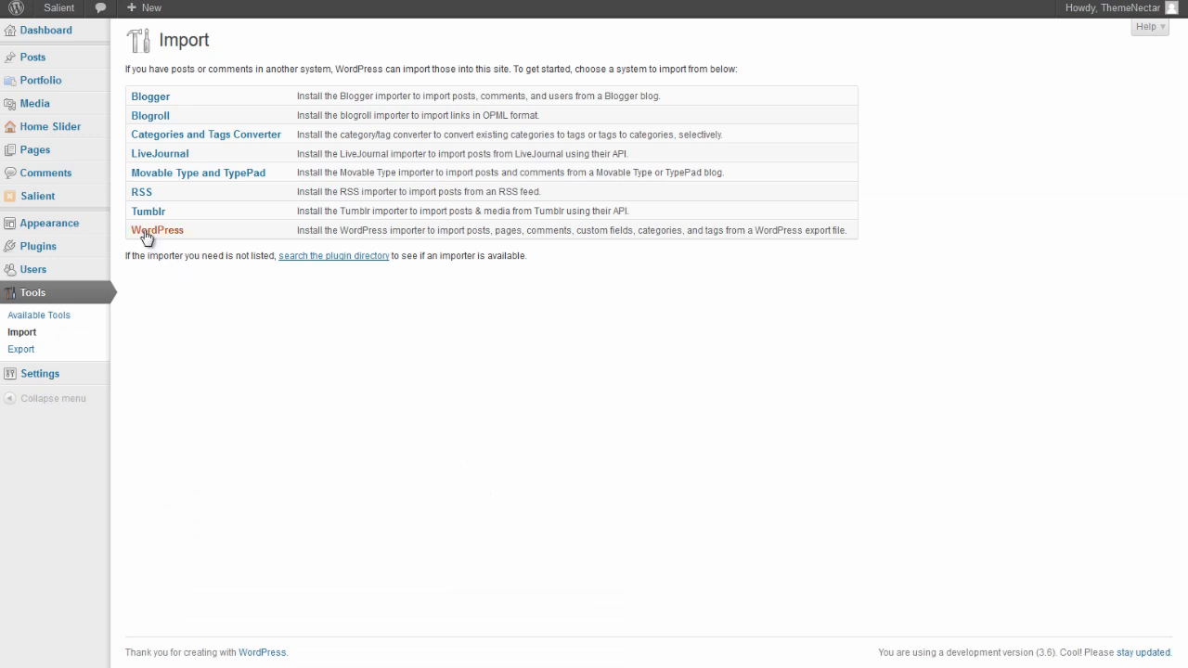
pyautogui.click(156, 230)
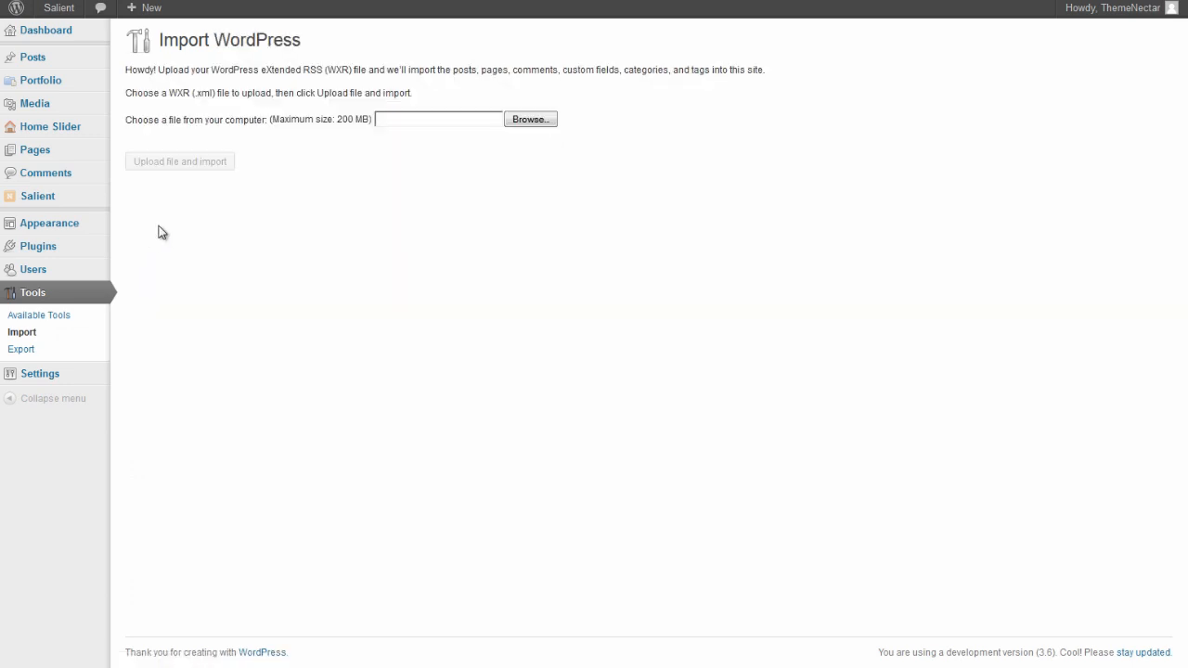
pyautogui.moveTo(286, 216)
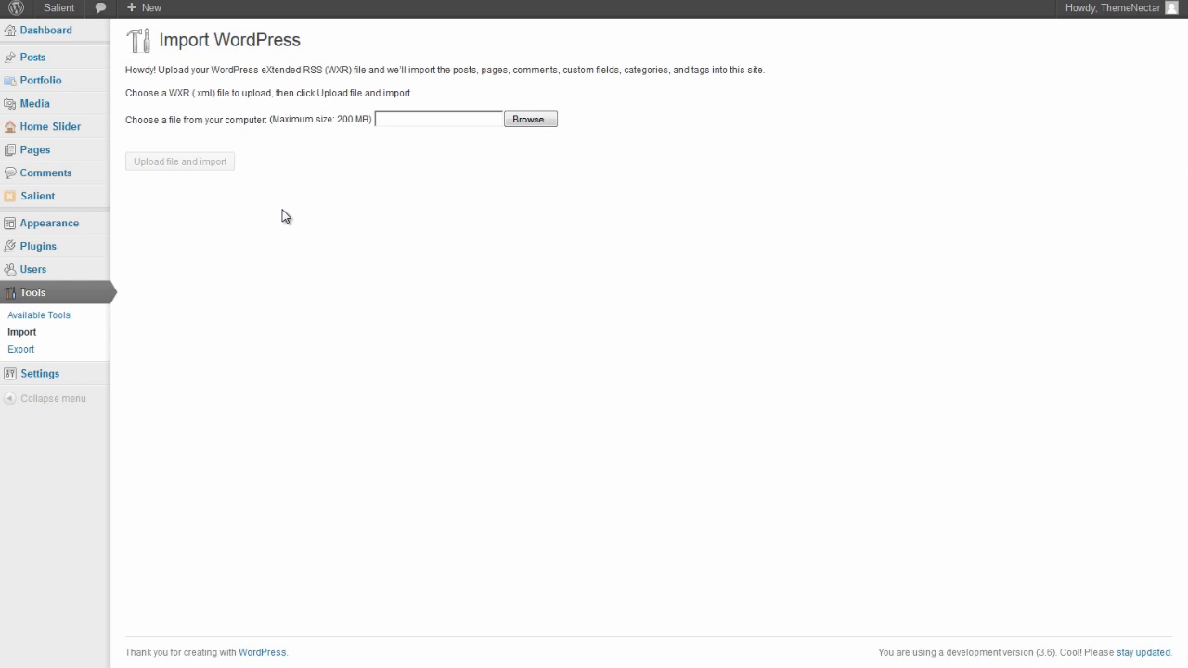
pyautogui.moveTo(188, 72)
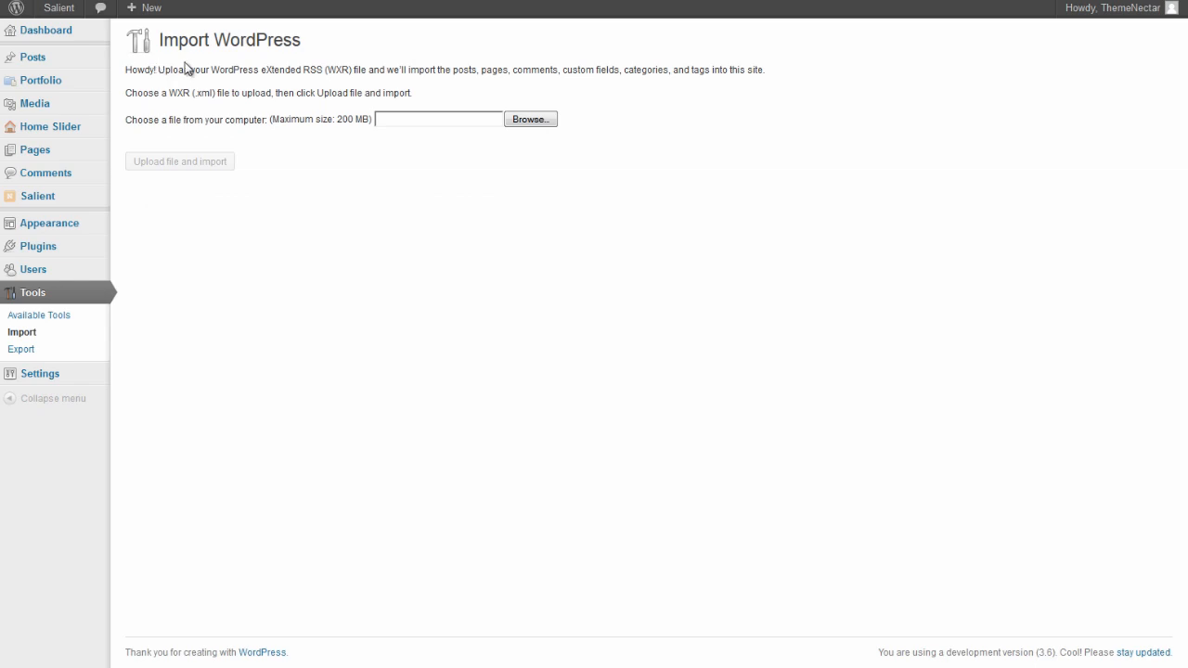
# Choose dummy-data.xml and submit it for upload and import
pyautogui.click(531, 119)
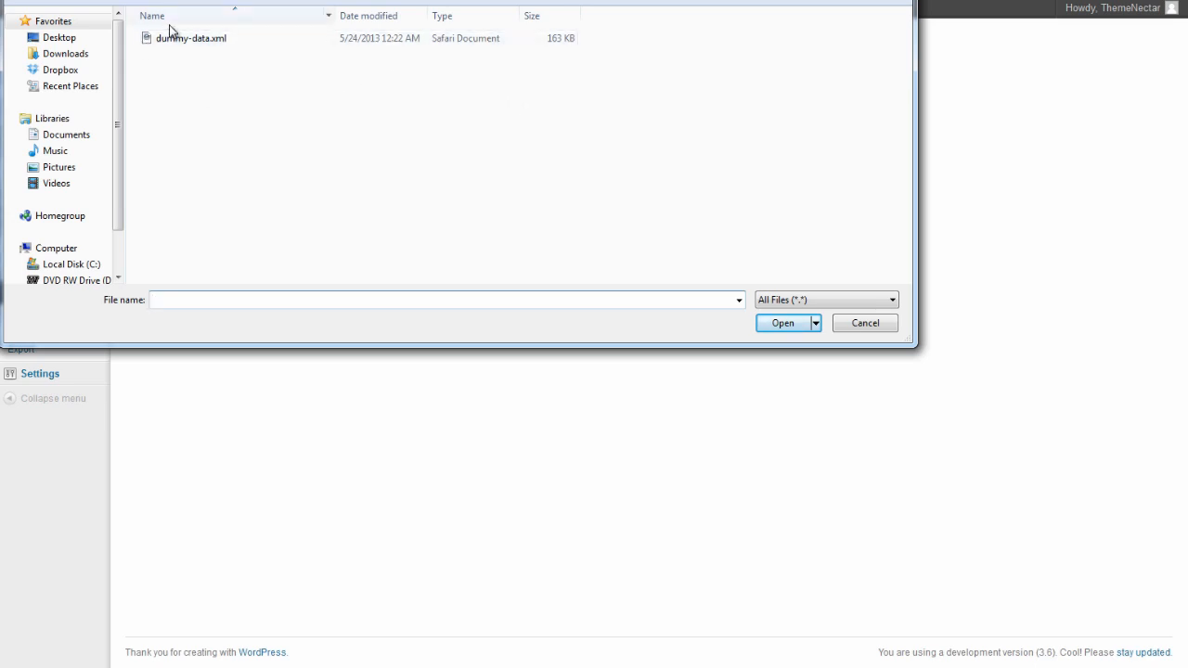
pyautogui.click(782, 323)
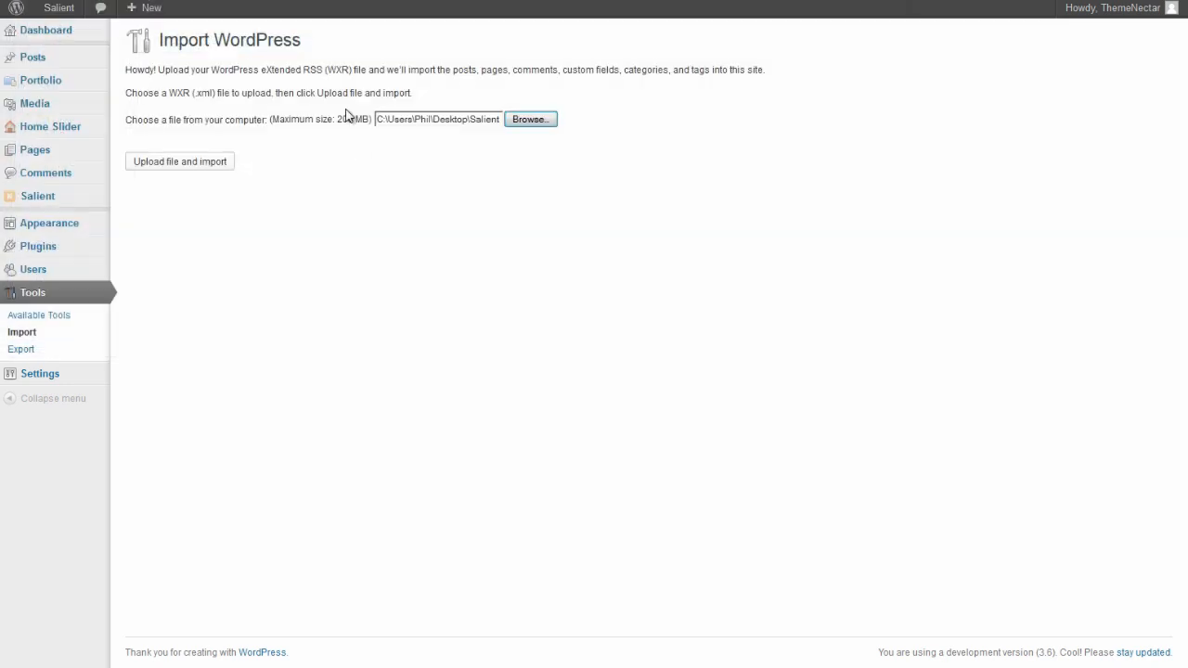
pyautogui.click(180, 161)
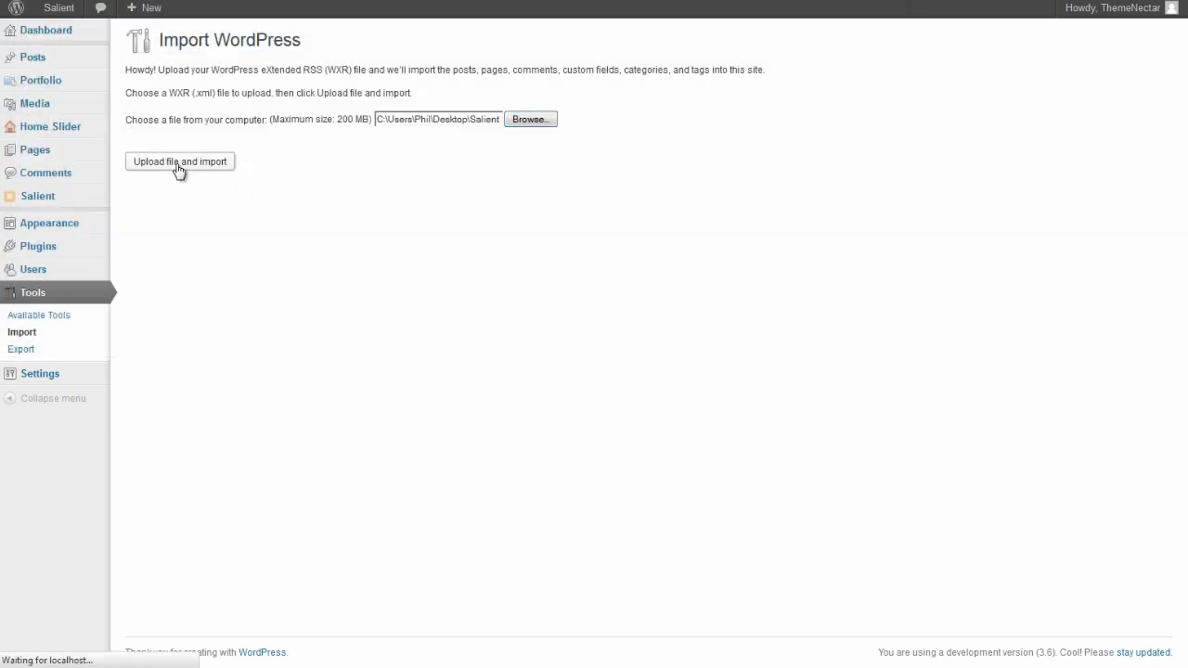
# Assign imported posts to the existing ThemeNectar user, enable attachment download, and submit the import
pyautogui.click(178, 160)
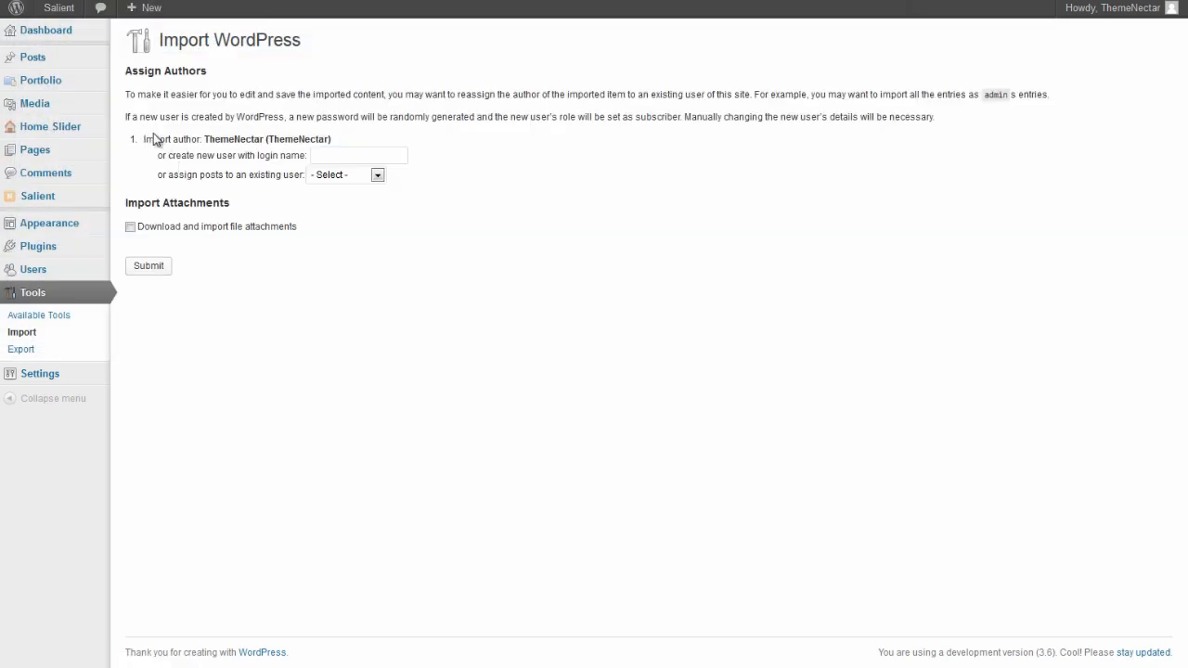
pyautogui.click(344, 175)
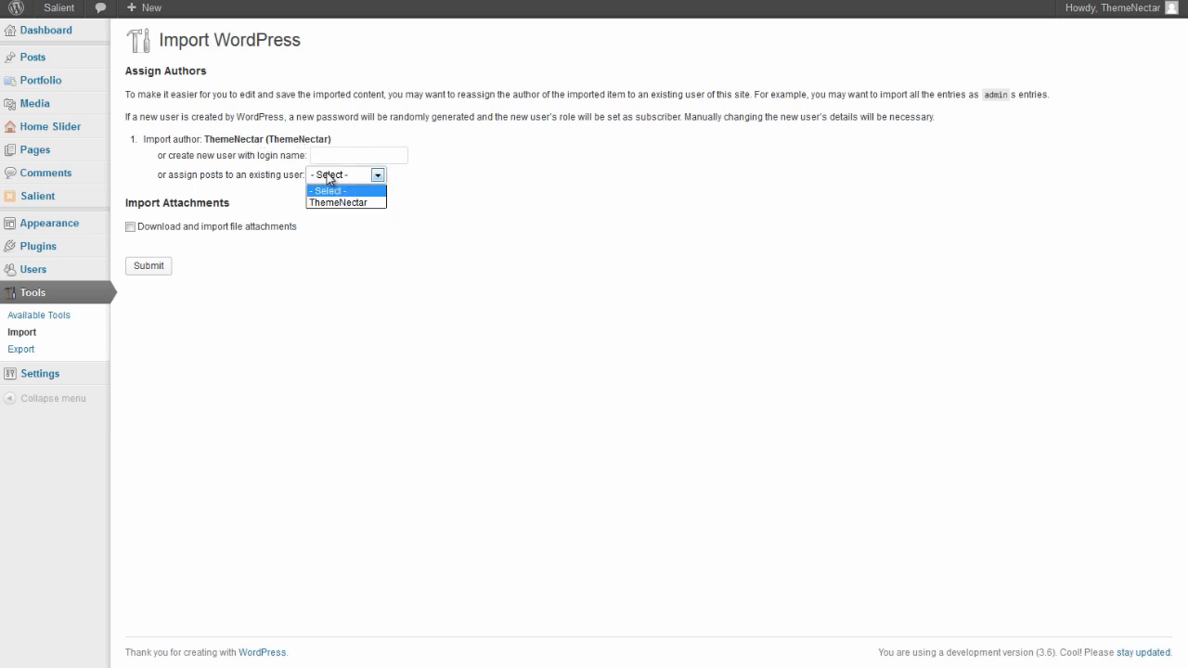
pyautogui.click(342, 201)
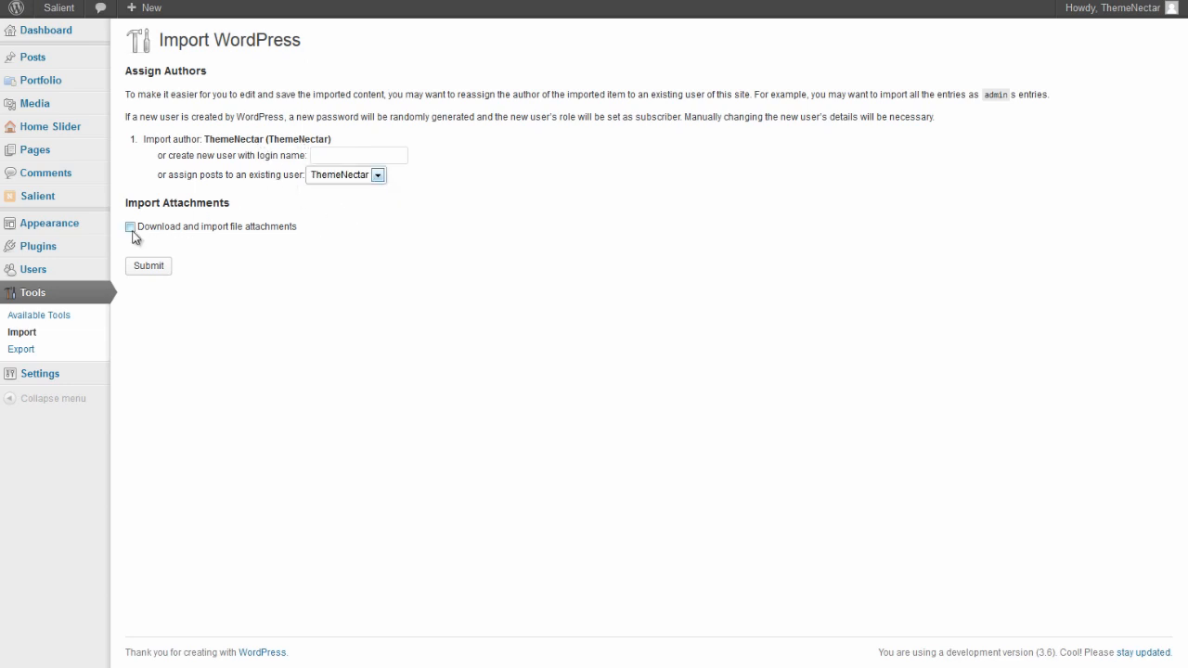
pyautogui.click(130, 226)
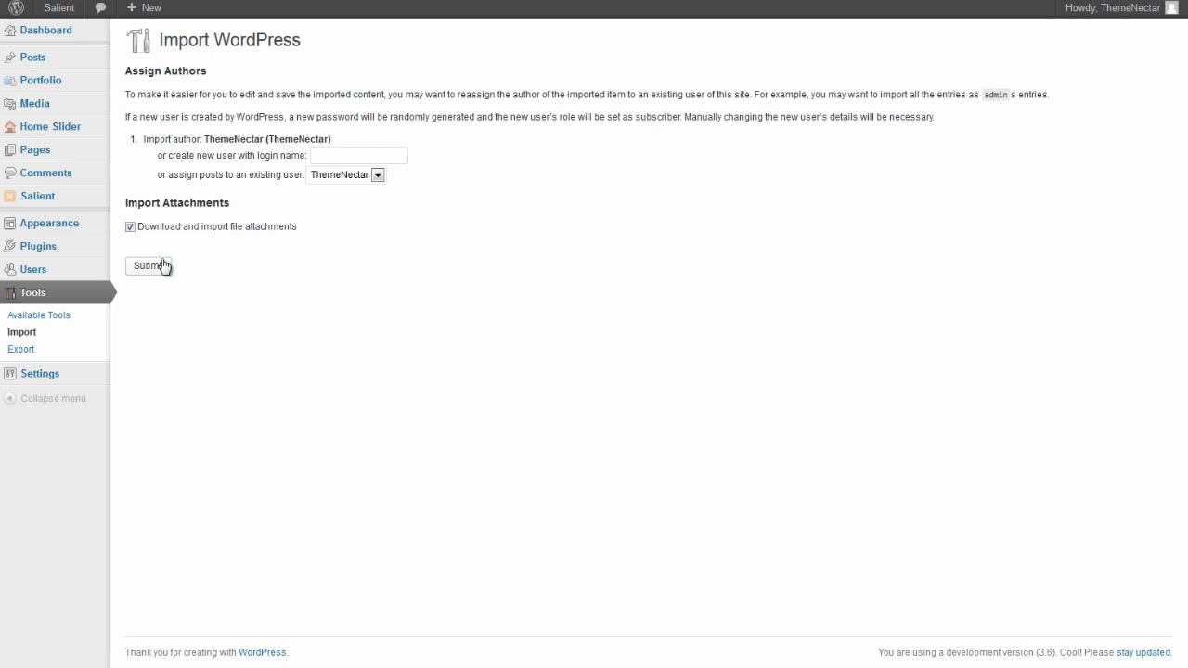
pyautogui.click(148, 267)
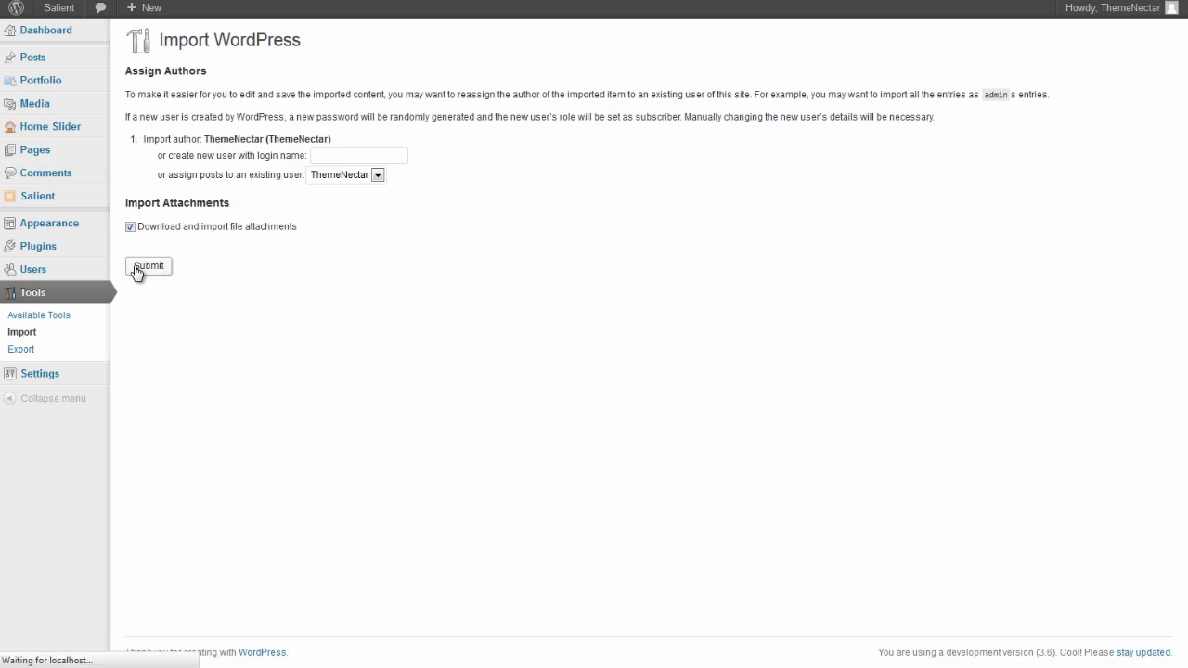
pyautogui.click(149, 267)
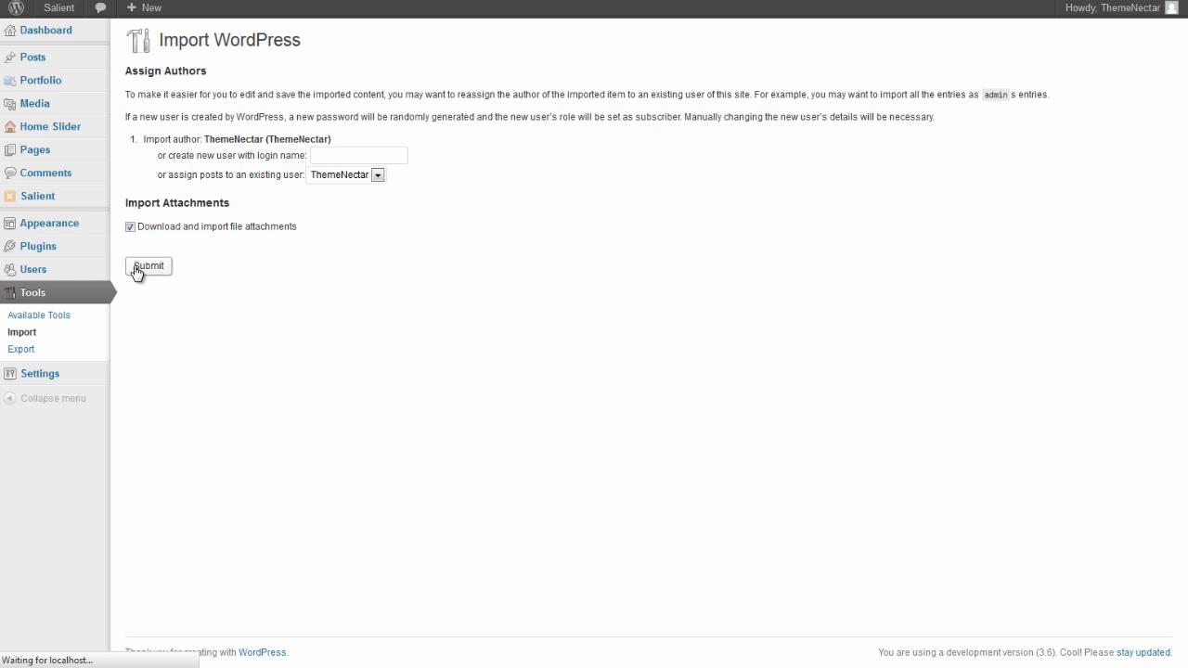
pyautogui.click(148, 267)
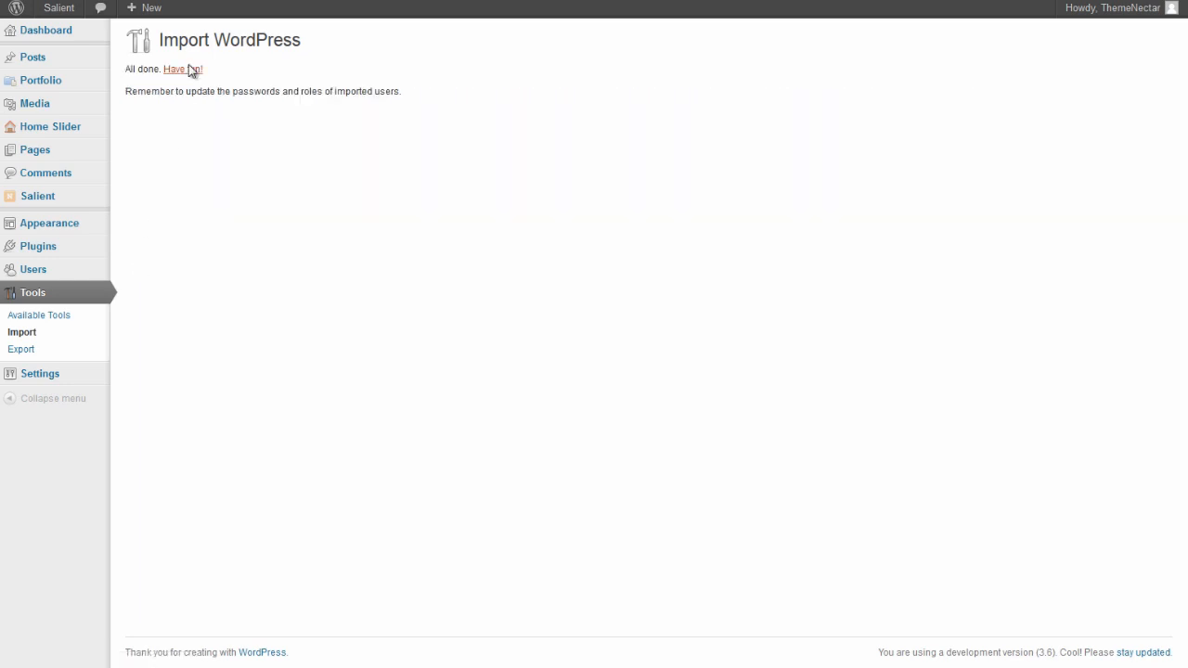
pyautogui.moveTo(67, 33)
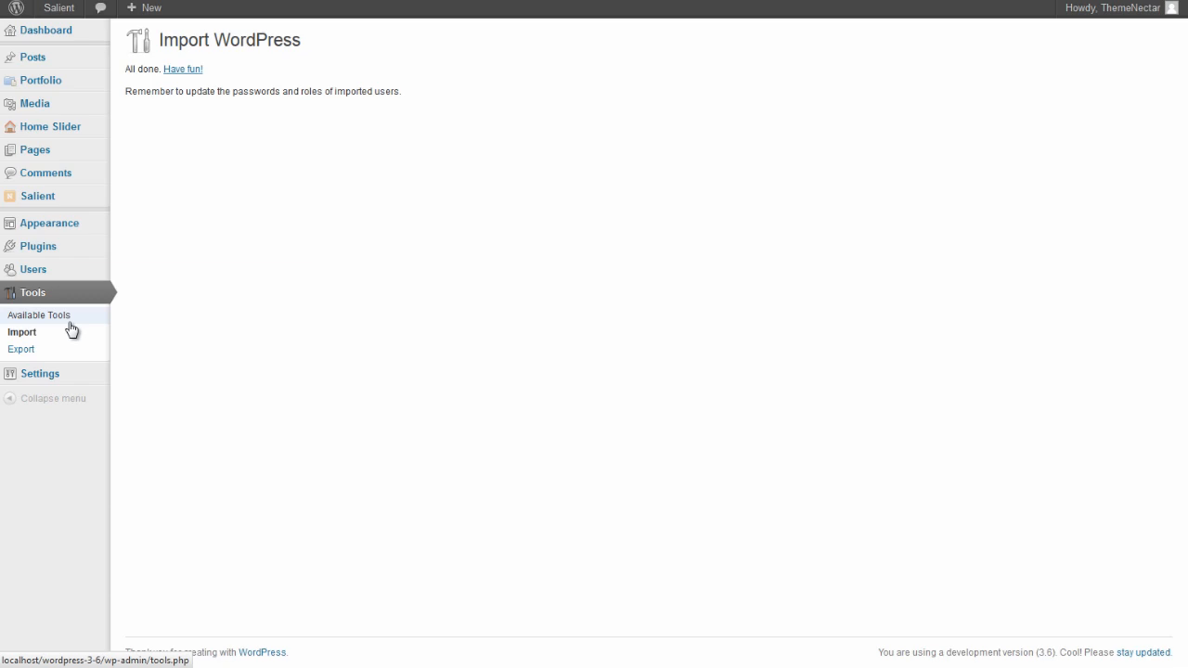
pyautogui.moveTo(34, 103)
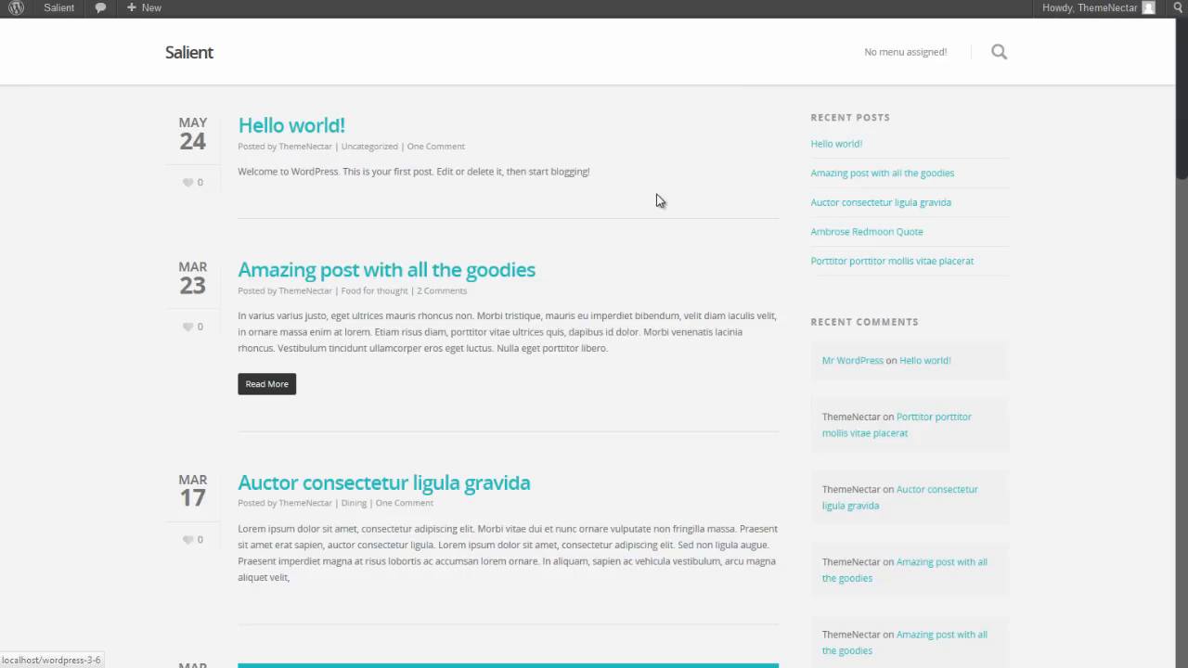
# Scroll through the imported demo posts on the live site and return to the top
pyautogui.scroll(-3)
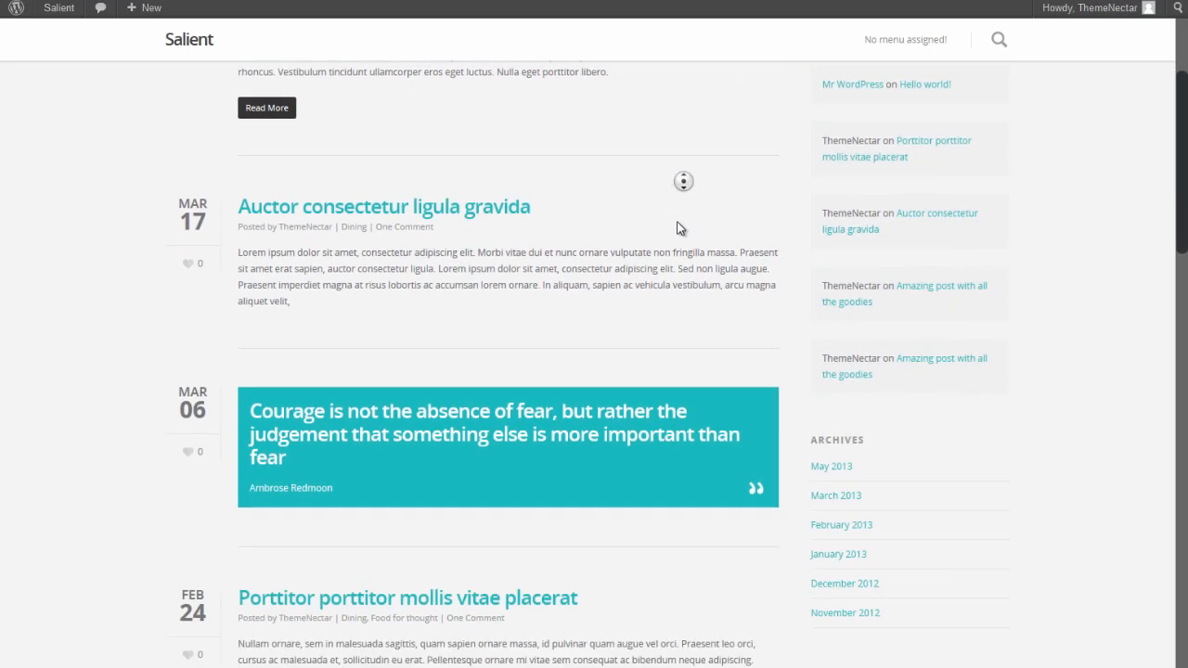
pyautogui.scroll(-3)
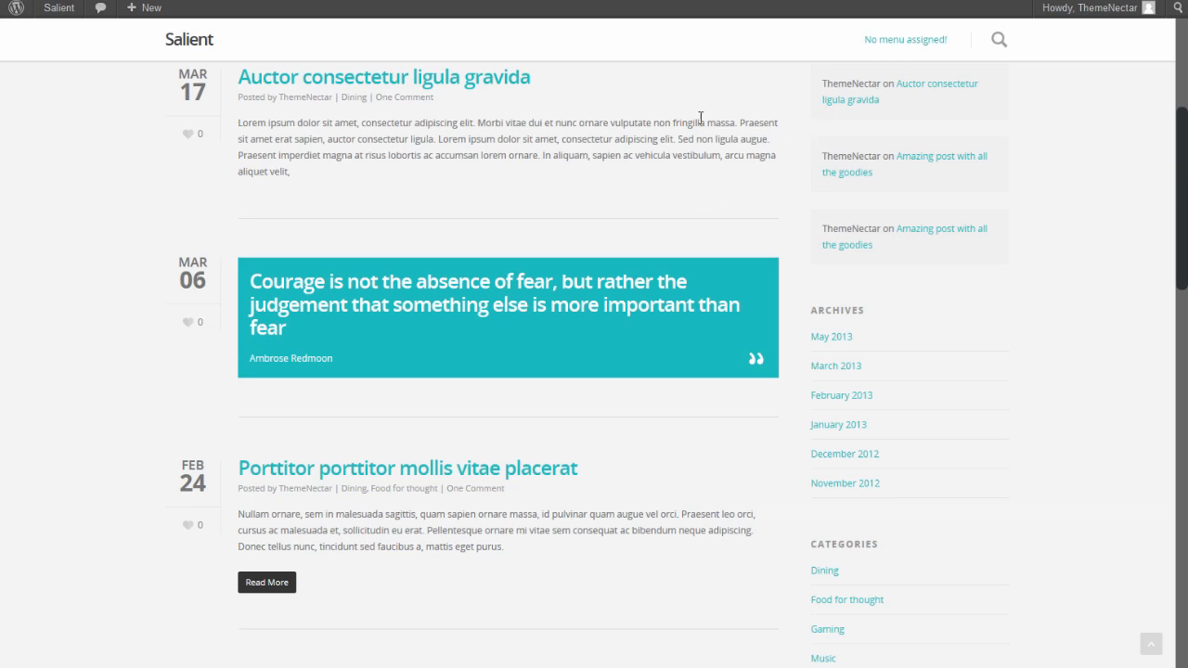
pyautogui.scroll(-3)
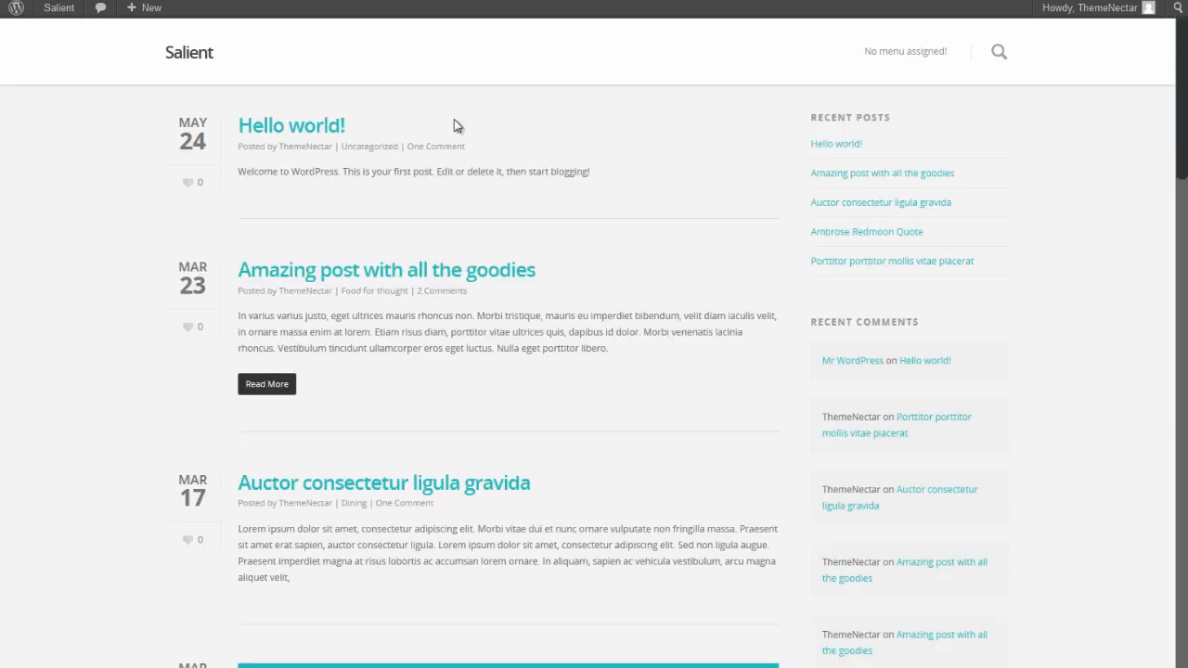
pyautogui.click(59, 7)
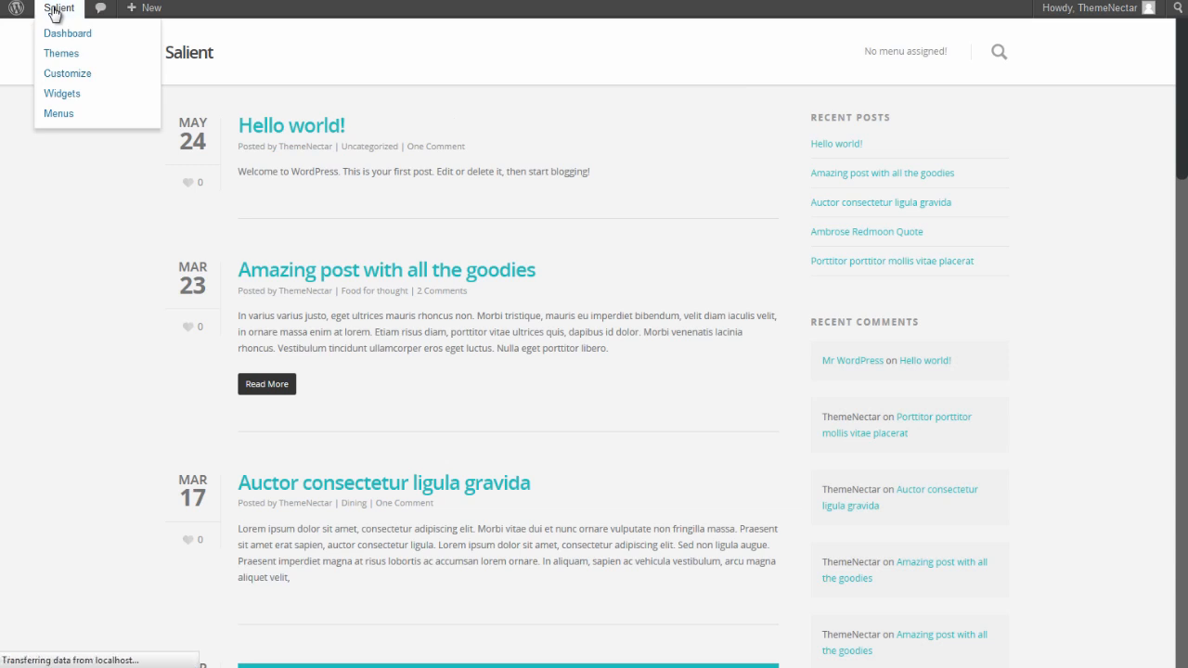
# In Appearance > Menus > Manage Locations, set Top Navigation Menu to Primary and save
pyautogui.click(67, 33)
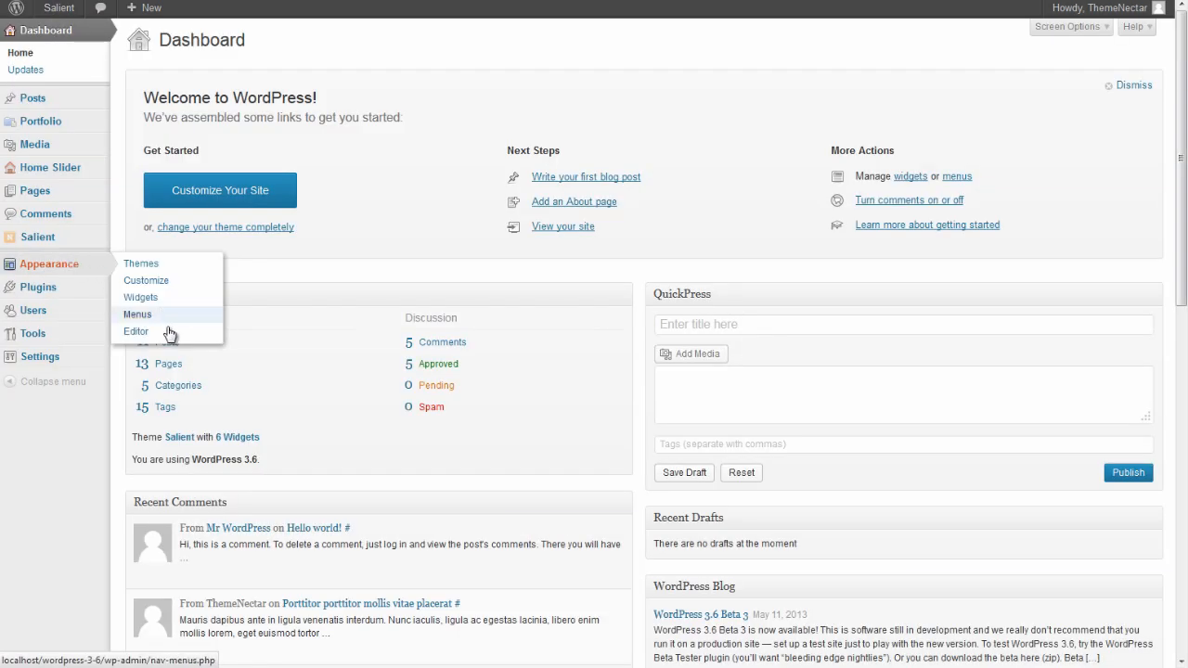
pyautogui.click(137, 314)
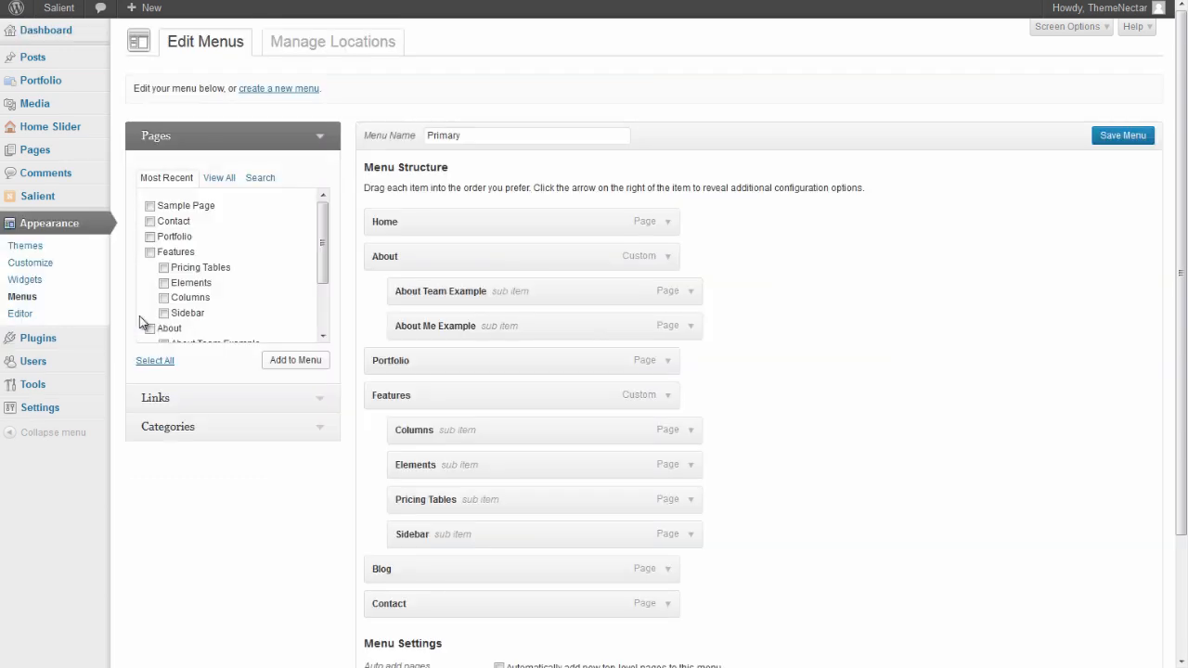
pyautogui.moveTo(252, 97)
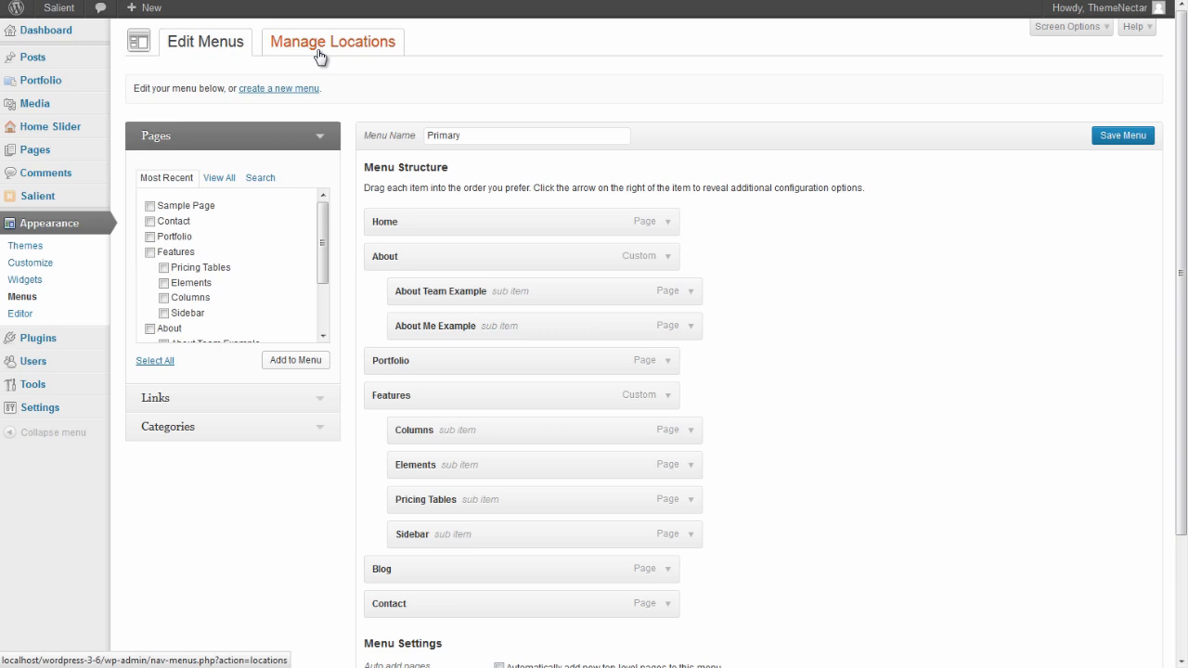
pyautogui.click(332, 41)
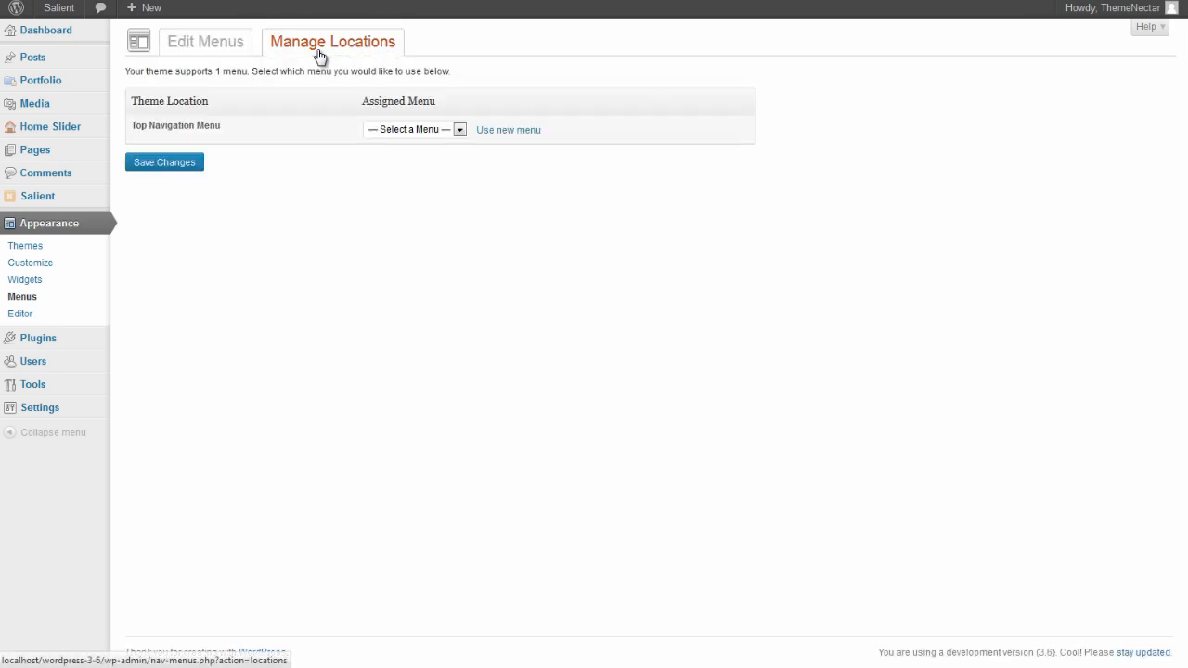
pyautogui.click(412, 130)
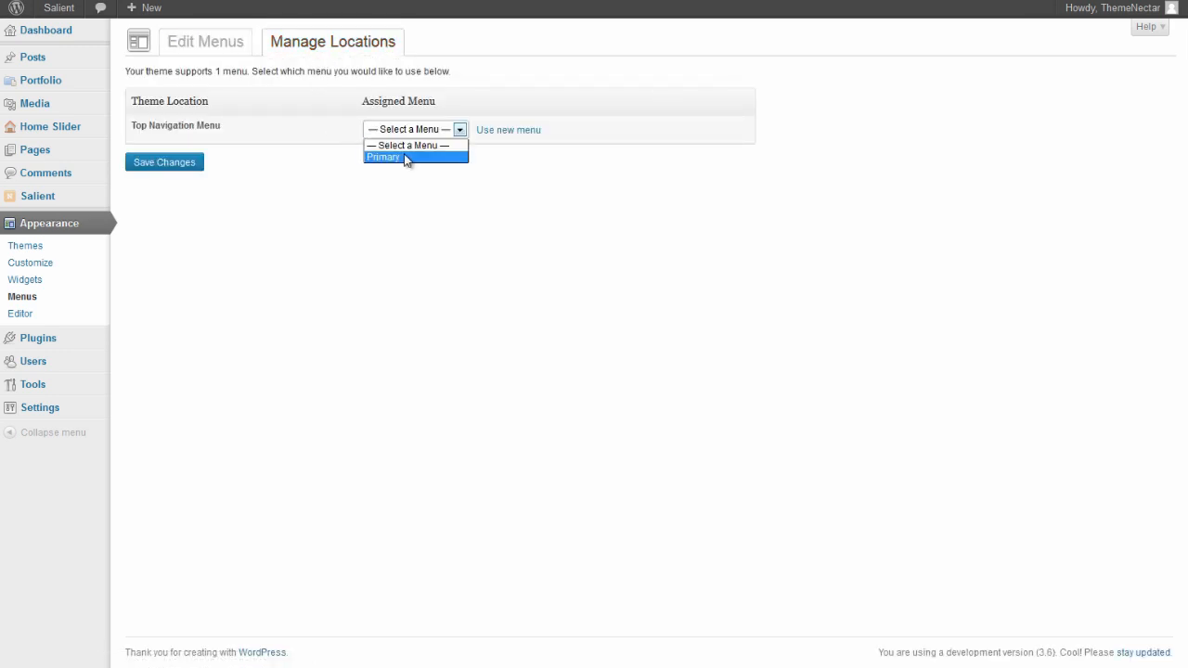
pyautogui.click(383, 155)
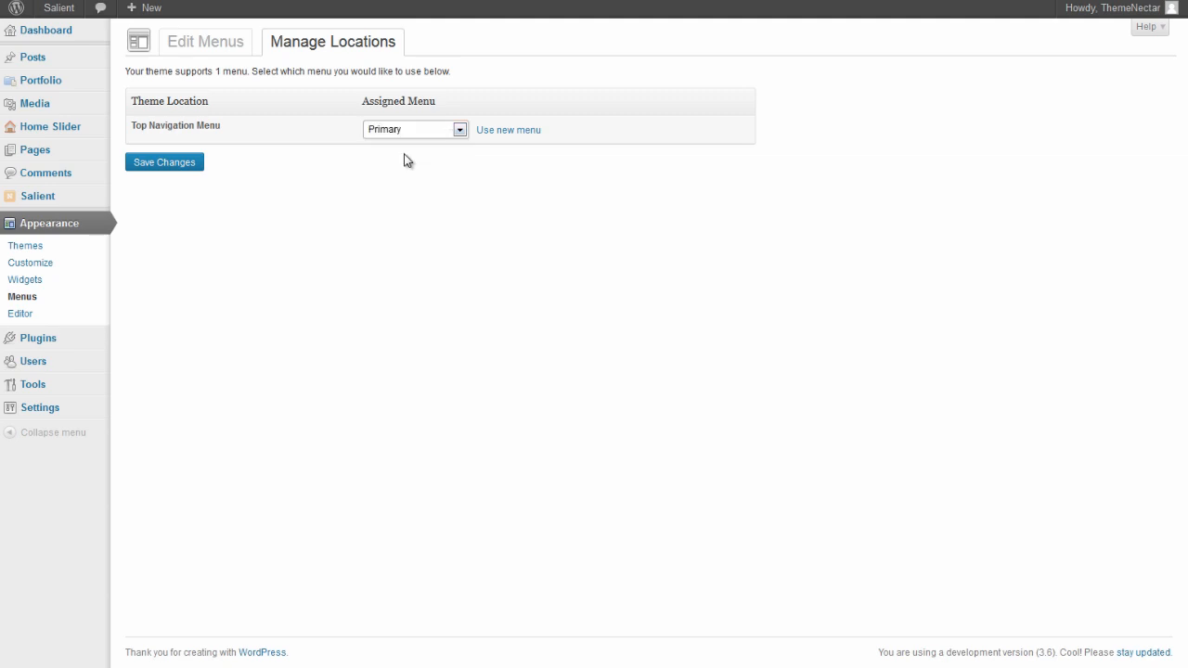
pyautogui.click(164, 161)
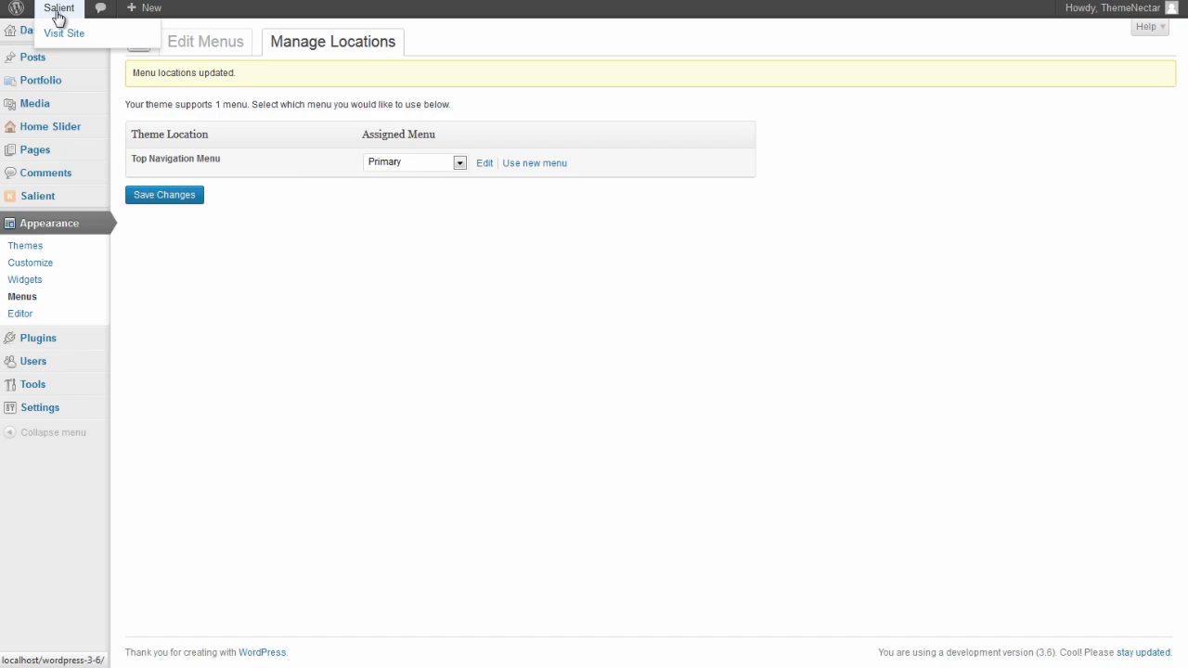
# View the live site with its new top navigation menu, then return to the dashboard
pyautogui.click(63, 34)
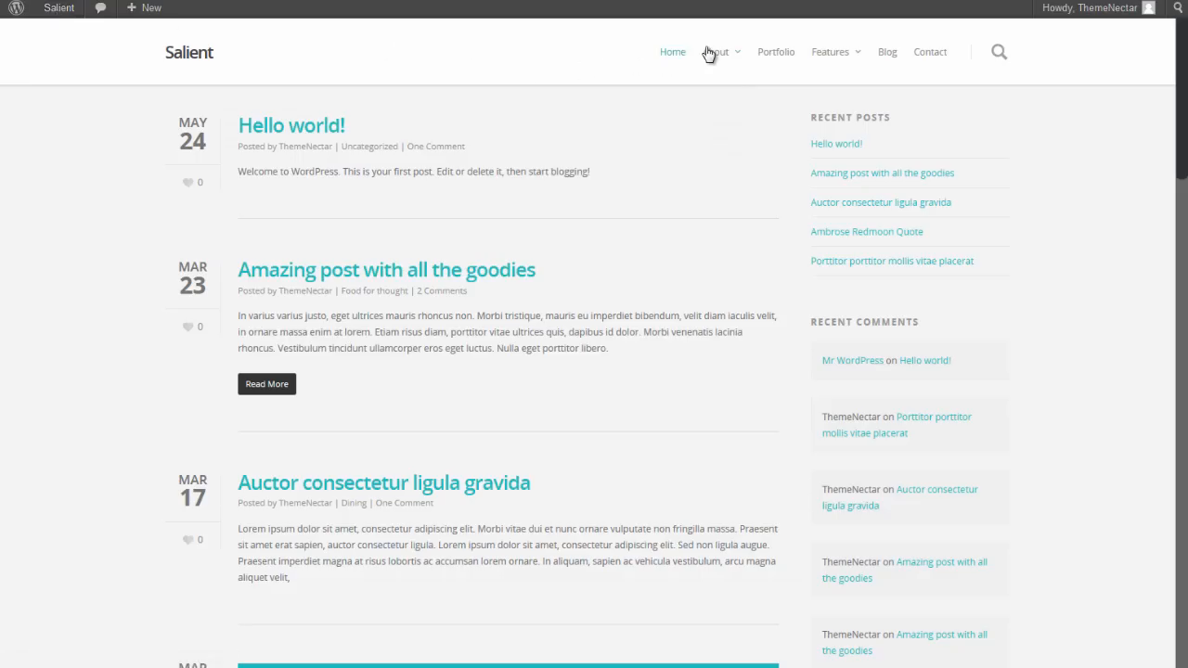
pyautogui.moveTo(806, 301)
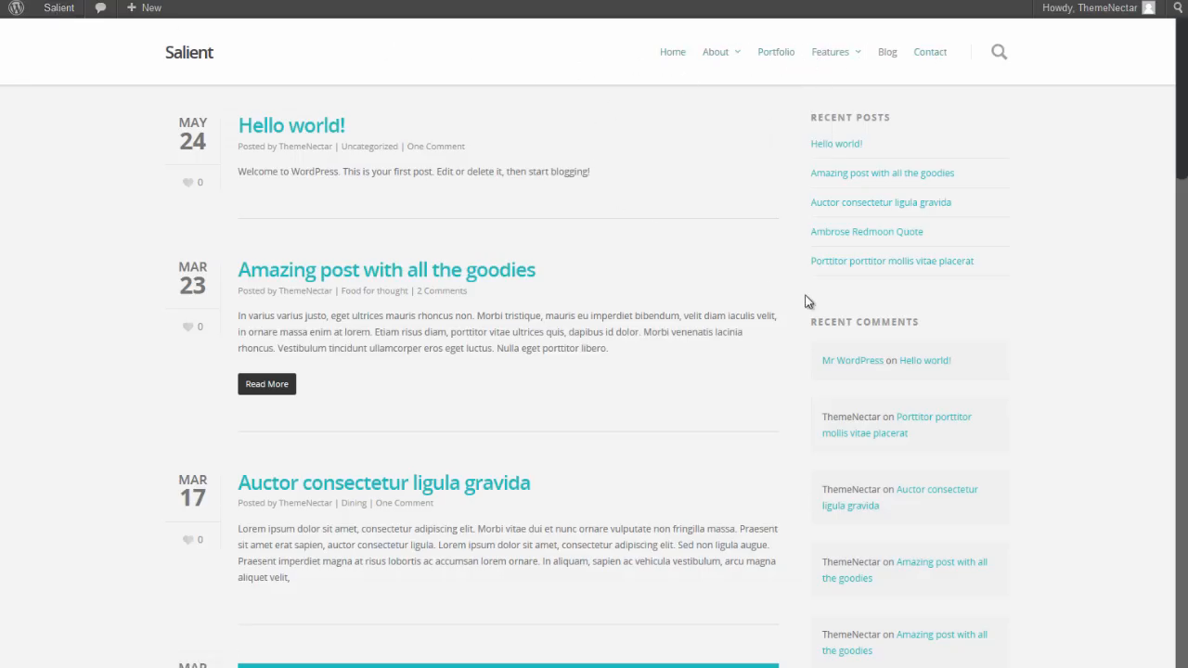
pyautogui.scroll(-3)
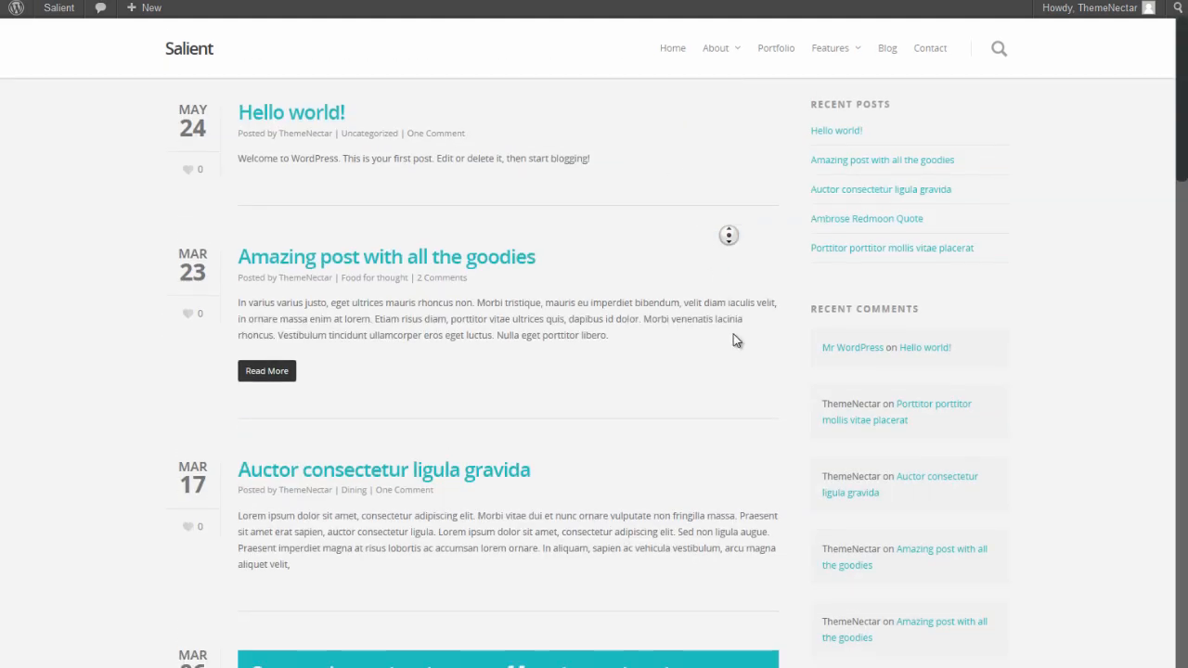
pyautogui.scroll(-3)
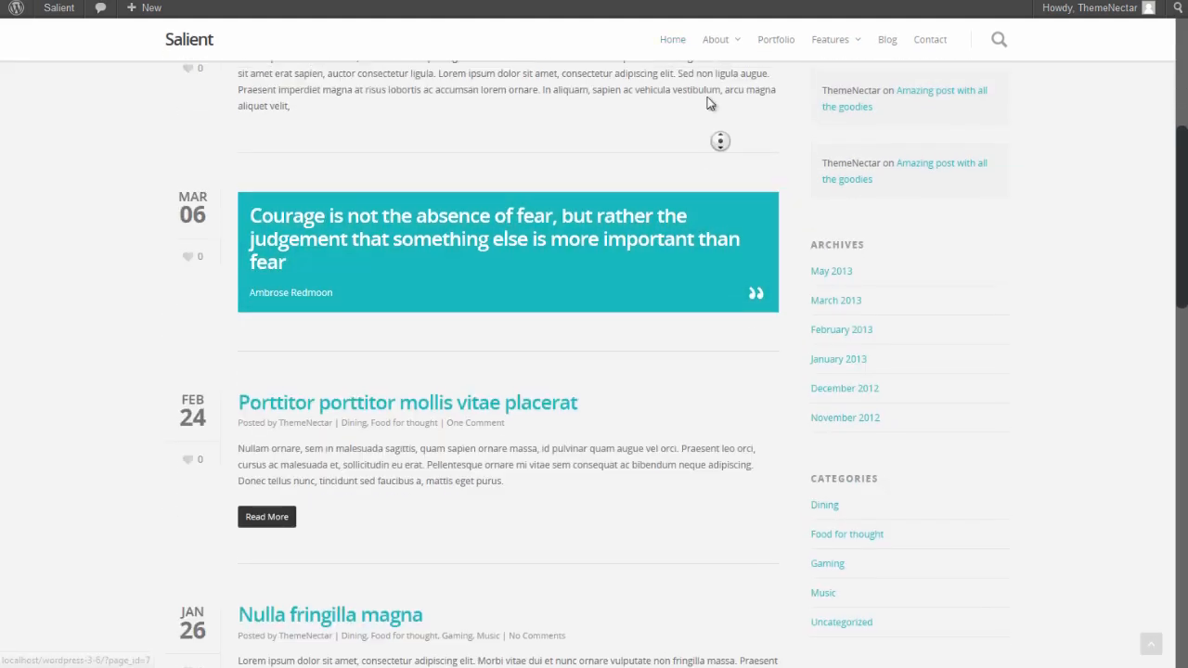
pyautogui.click(60, 7)
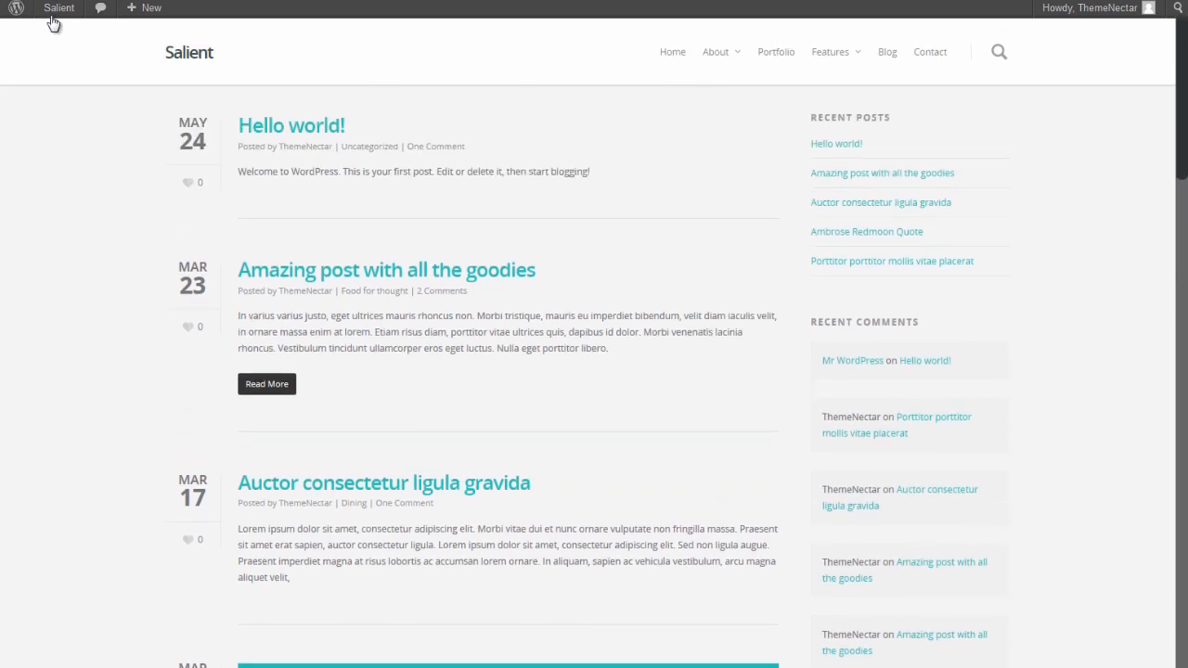
pyautogui.click(59, 8)
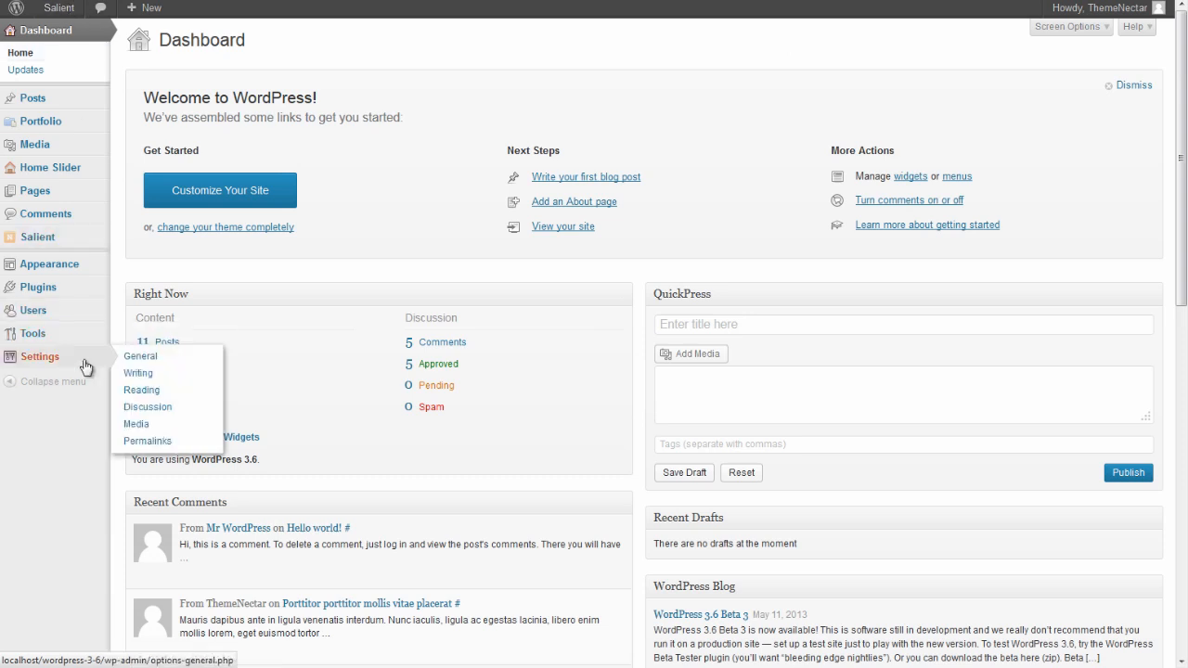
# In Reading settings, choose a static page with Front page Home and Posts page Blog, and save
pyautogui.click(141, 389)
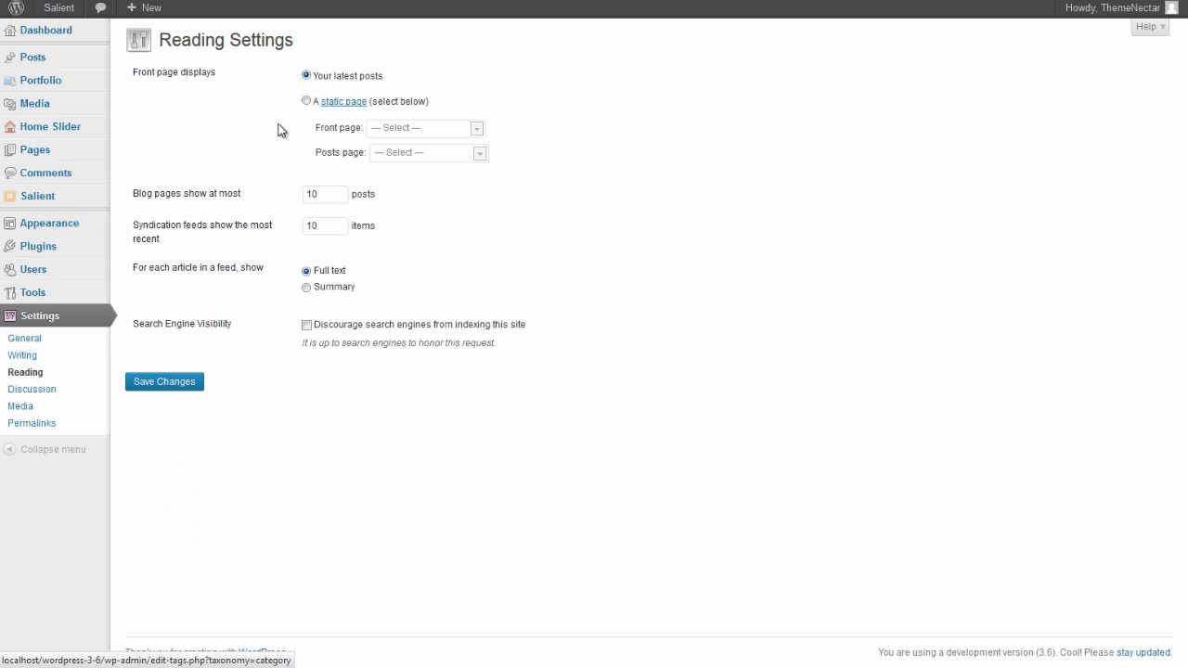
pyautogui.click(307, 100)
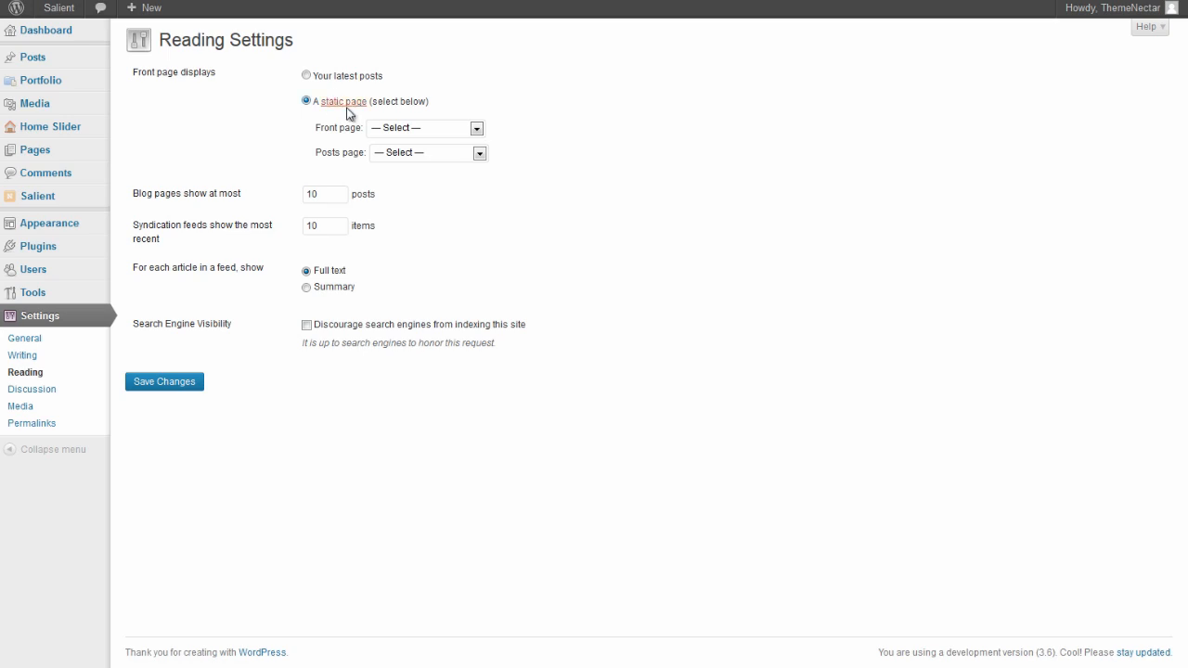
pyautogui.click(426, 128)
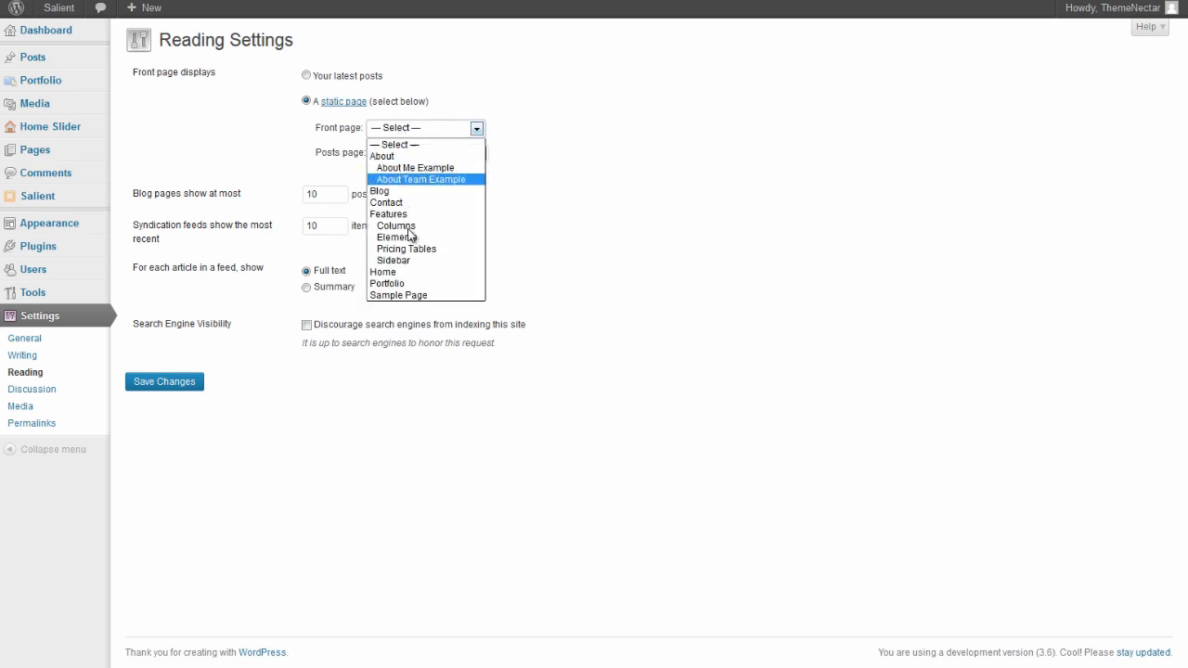
pyautogui.click(382, 271)
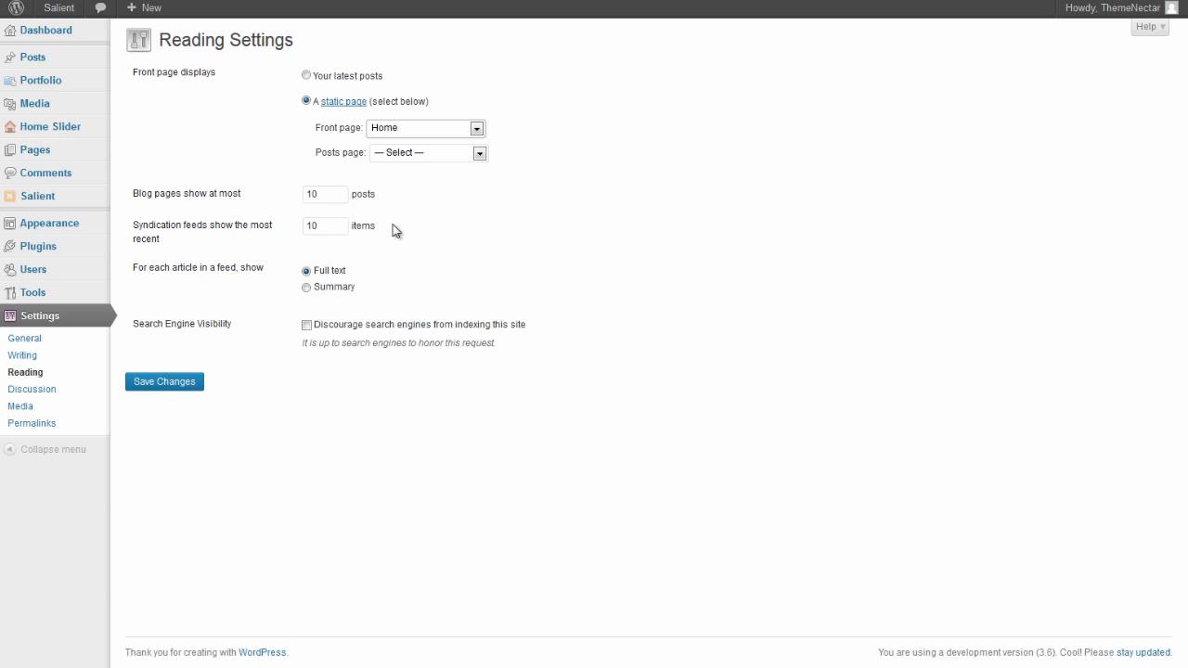
pyautogui.click(427, 152)
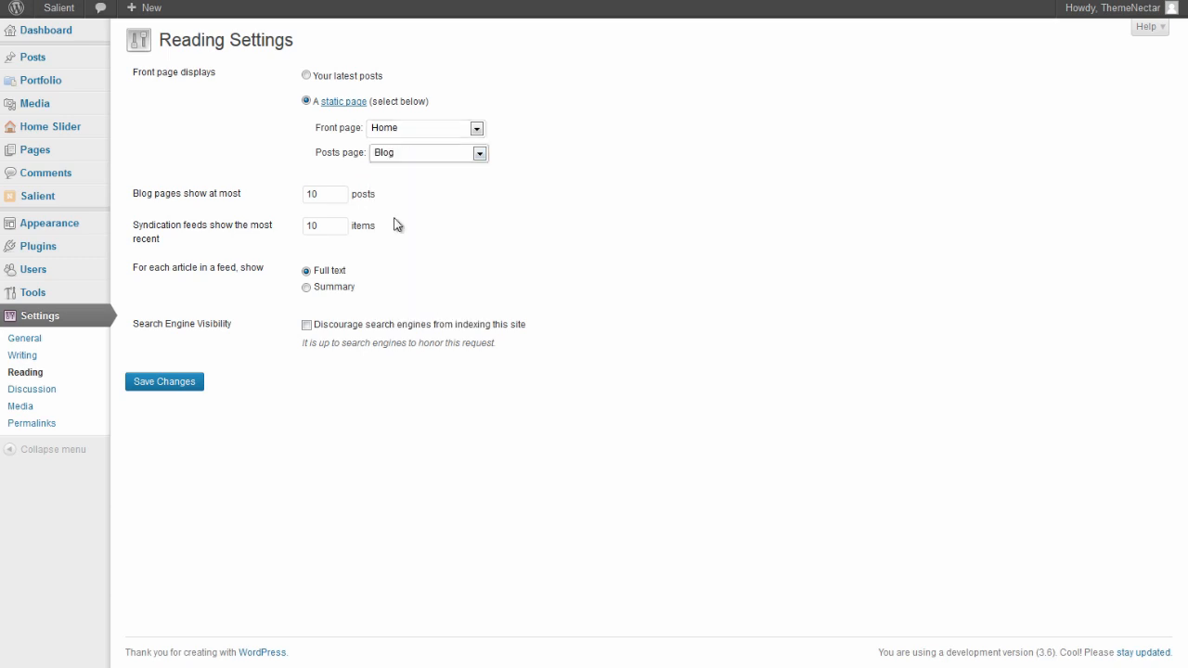
pyautogui.click(163, 383)
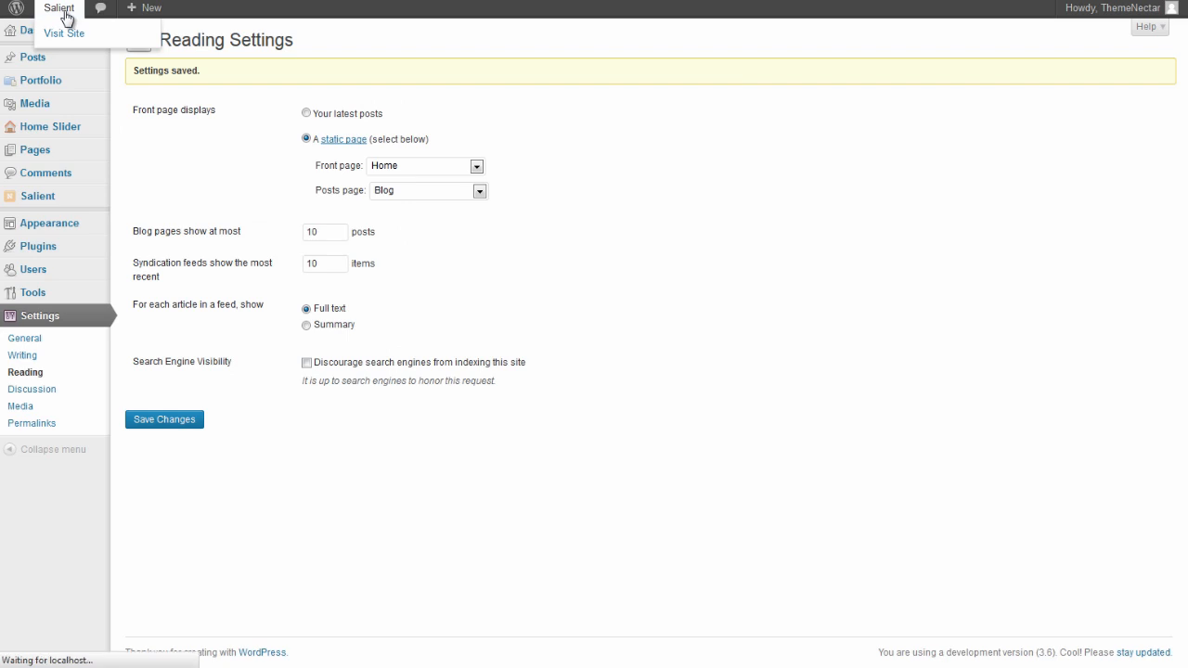
# View the live front page, scrolling past the hero slider, feature boxes and recent work section
pyautogui.click(63, 34)
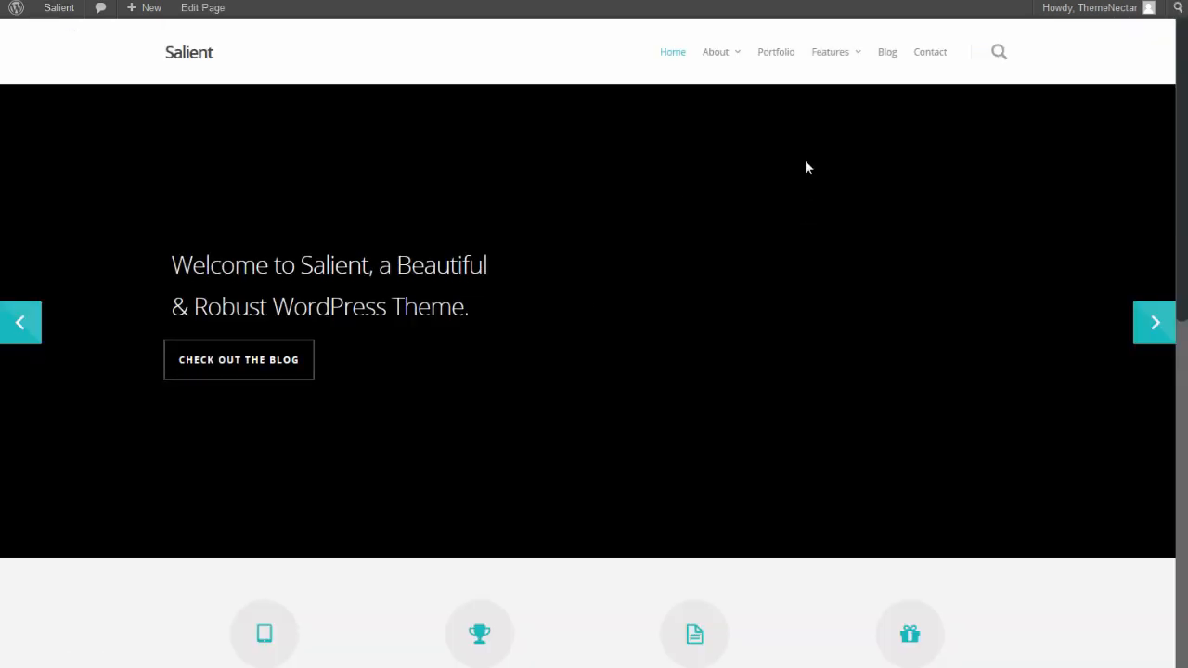
pyautogui.moveTo(887, 52)
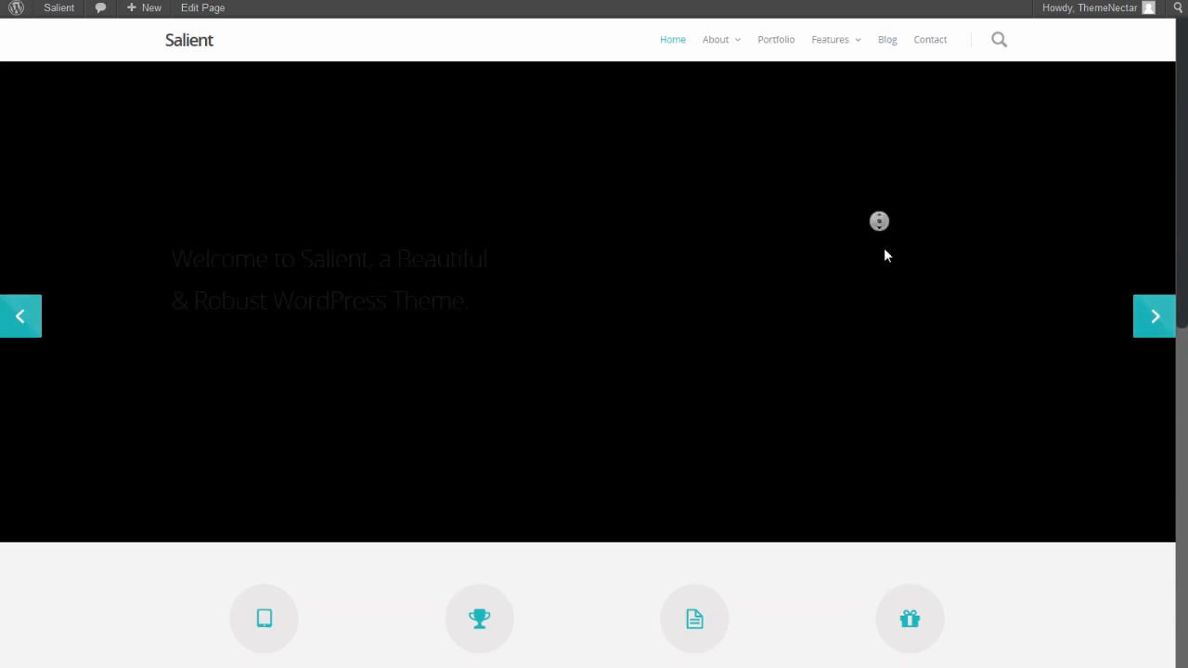
pyautogui.scroll(-3)
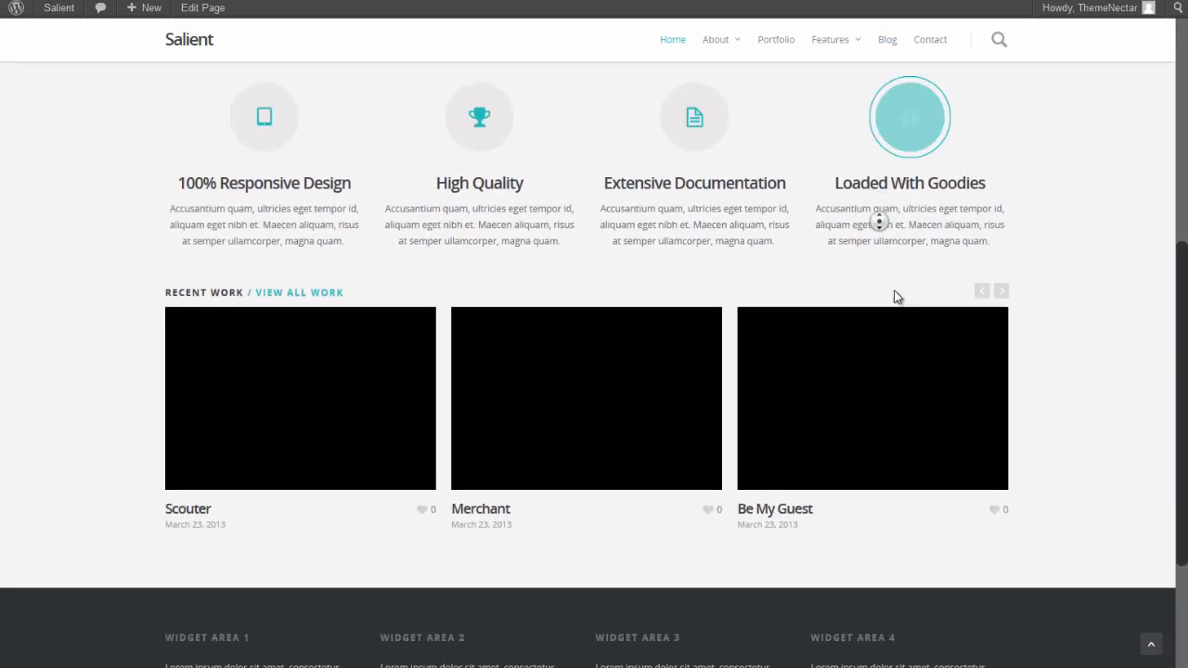
pyautogui.scroll(3)
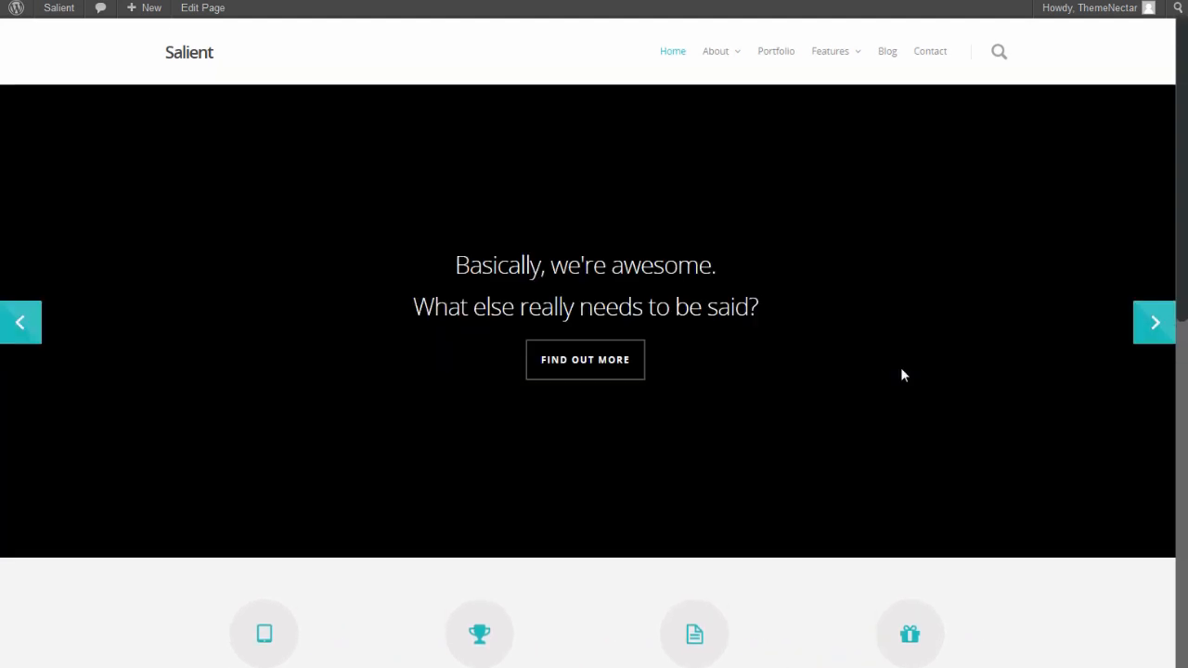
pyautogui.moveTo(716, 52)
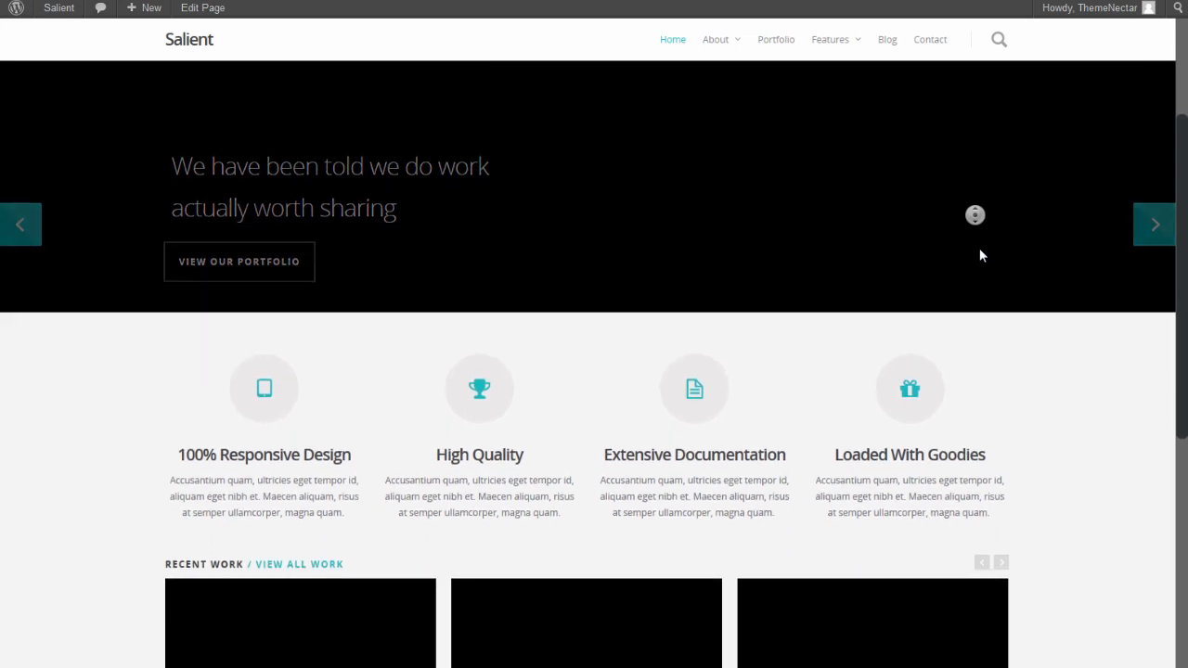
pyautogui.scroll(-3)
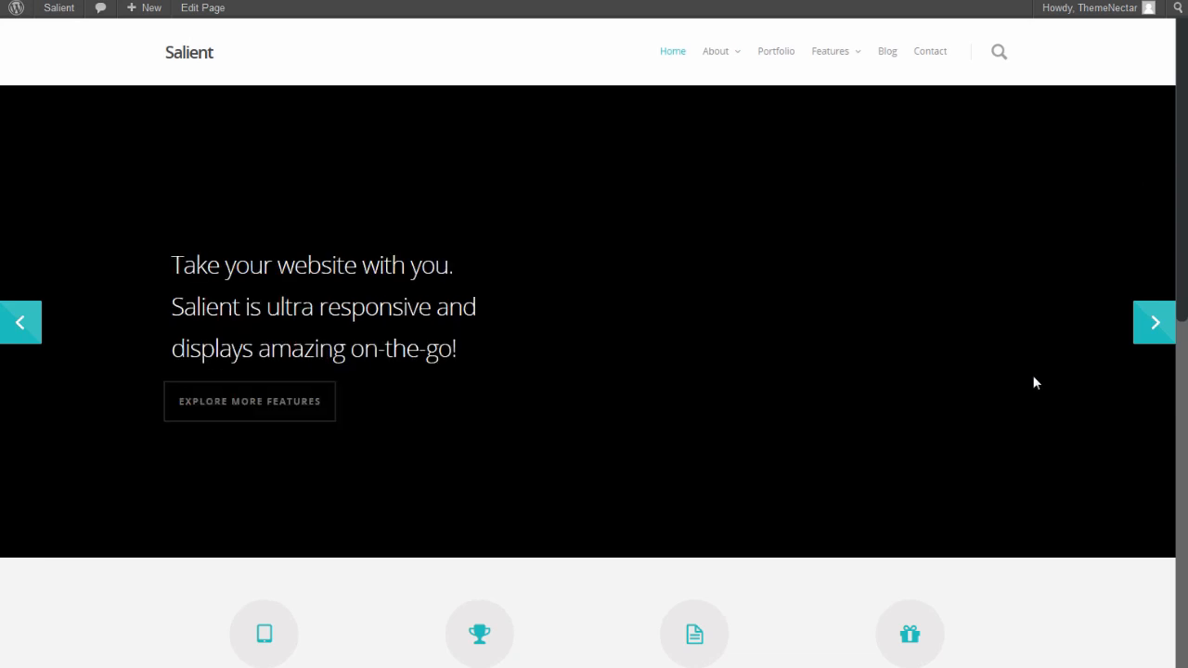
pyautogui.scroll(-3)
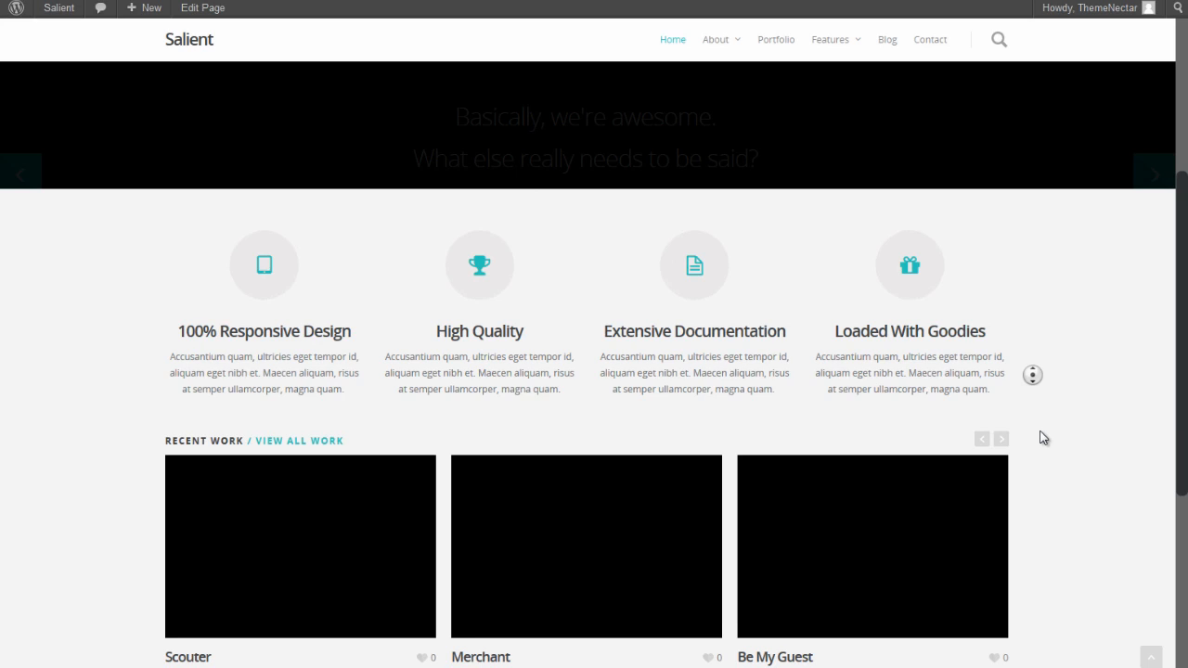
pyautogui.scroll(-3)
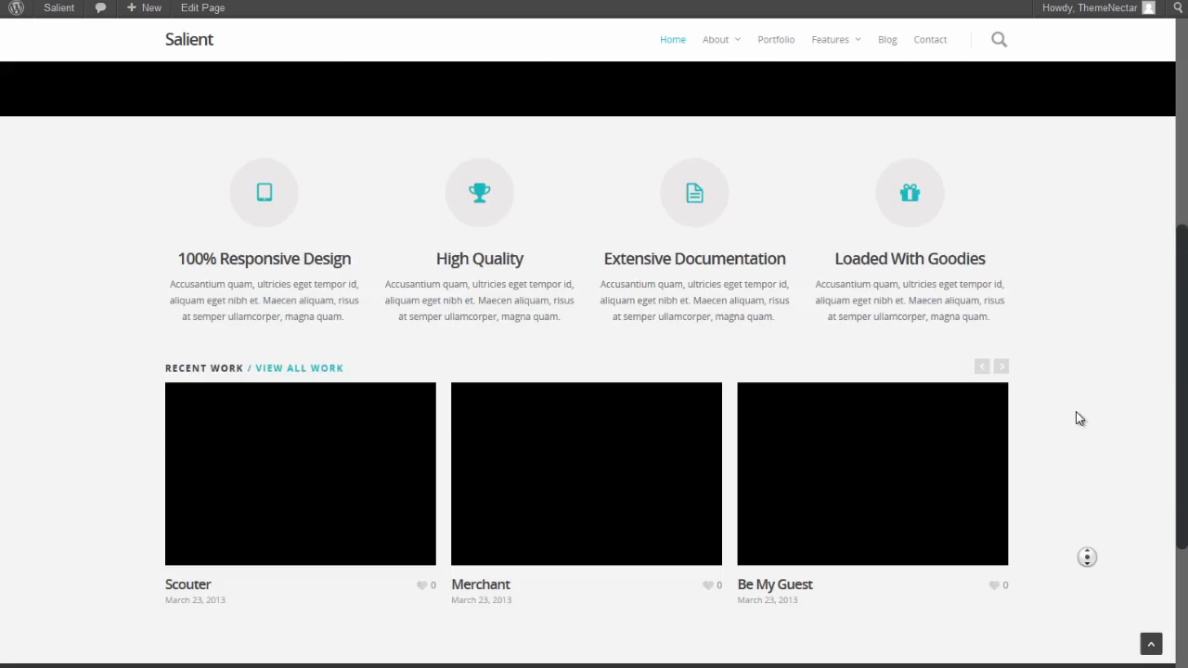
# Browse the Portfolio page and view the Scouter project
pyautogui.click(776, 39)
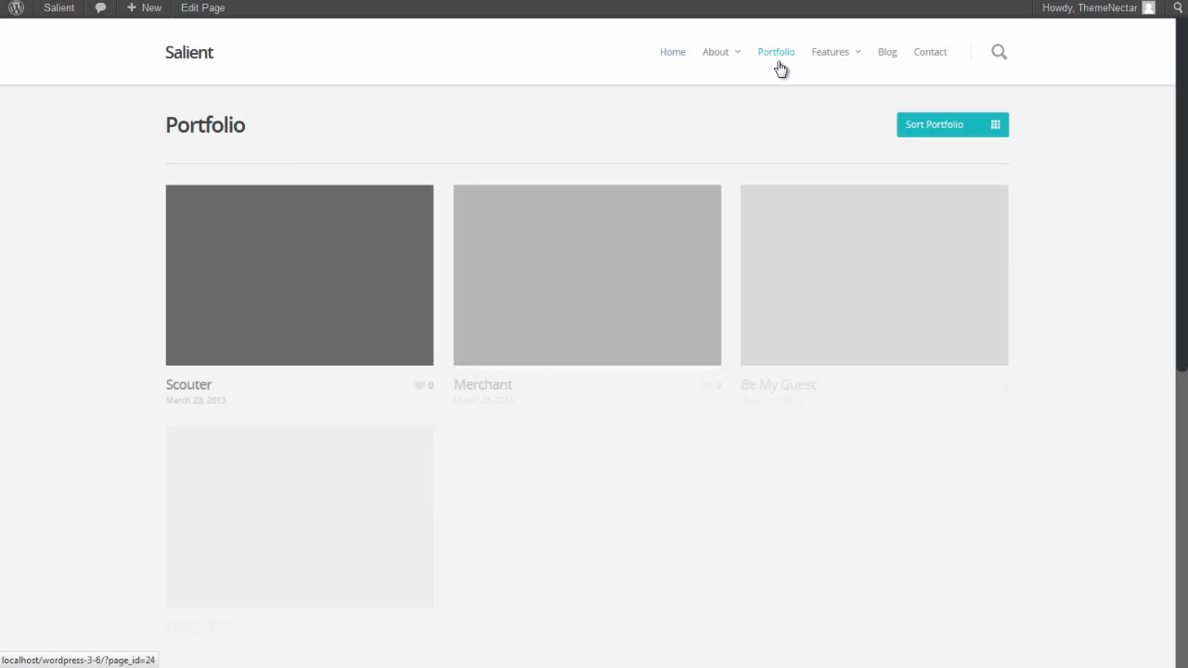
pyautogui.scroll(-3)
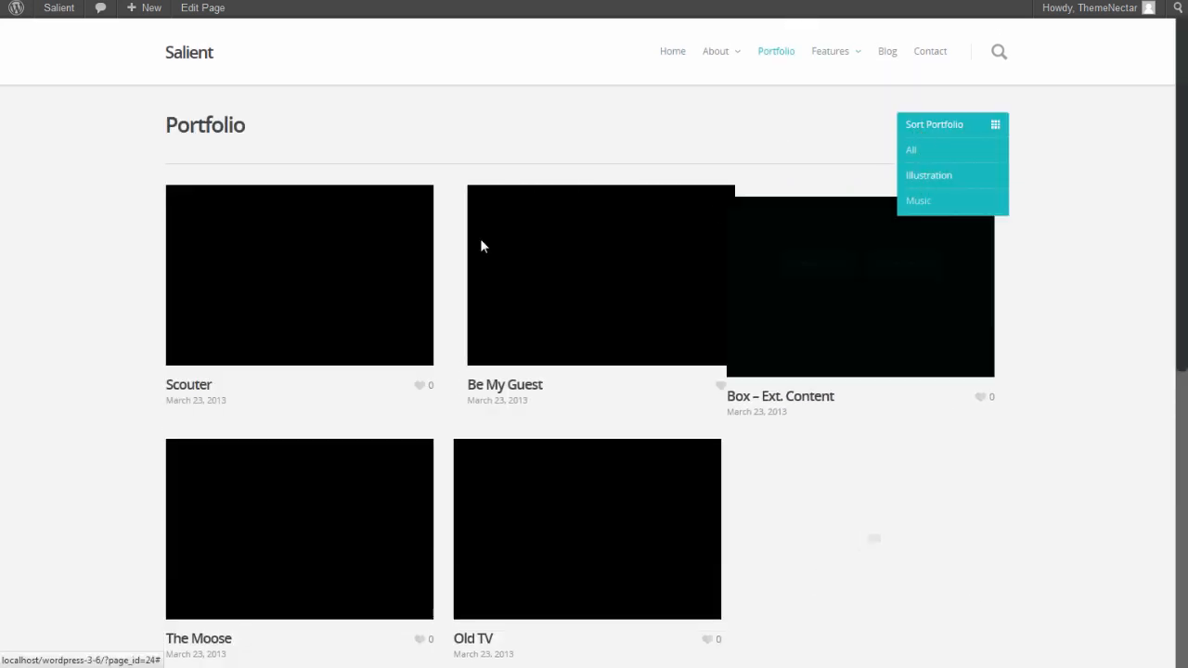
pyautogui.click(299, 274)
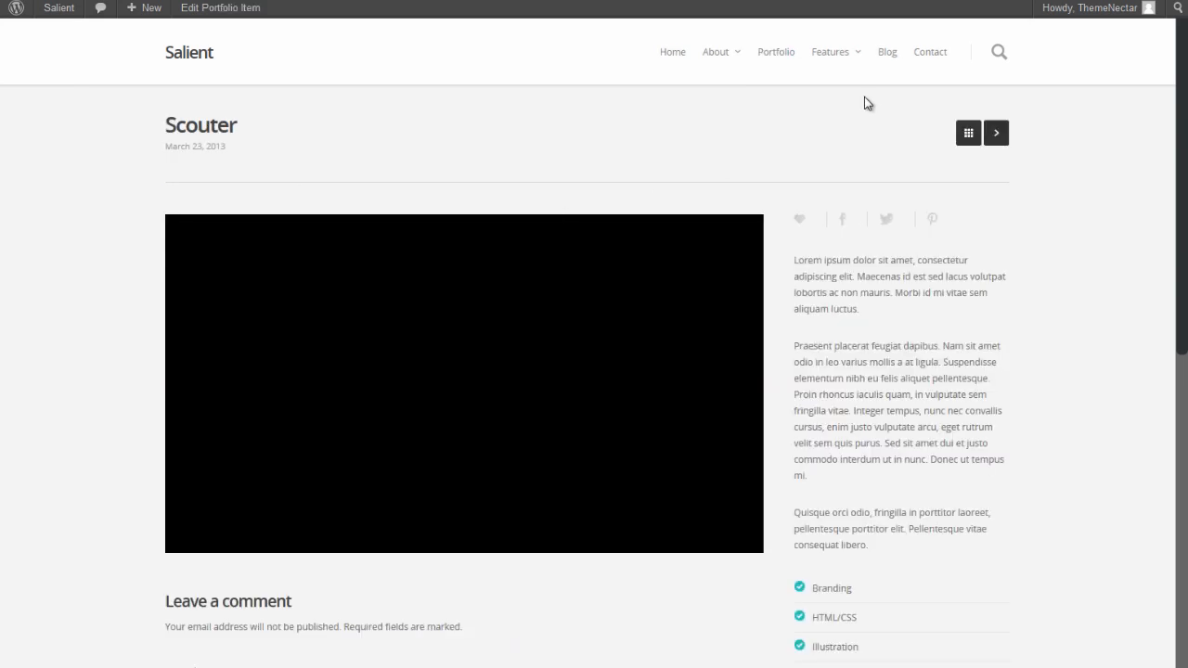
# Visit the Blog page and the About Me Example page
pyautogui.click(887, 52)
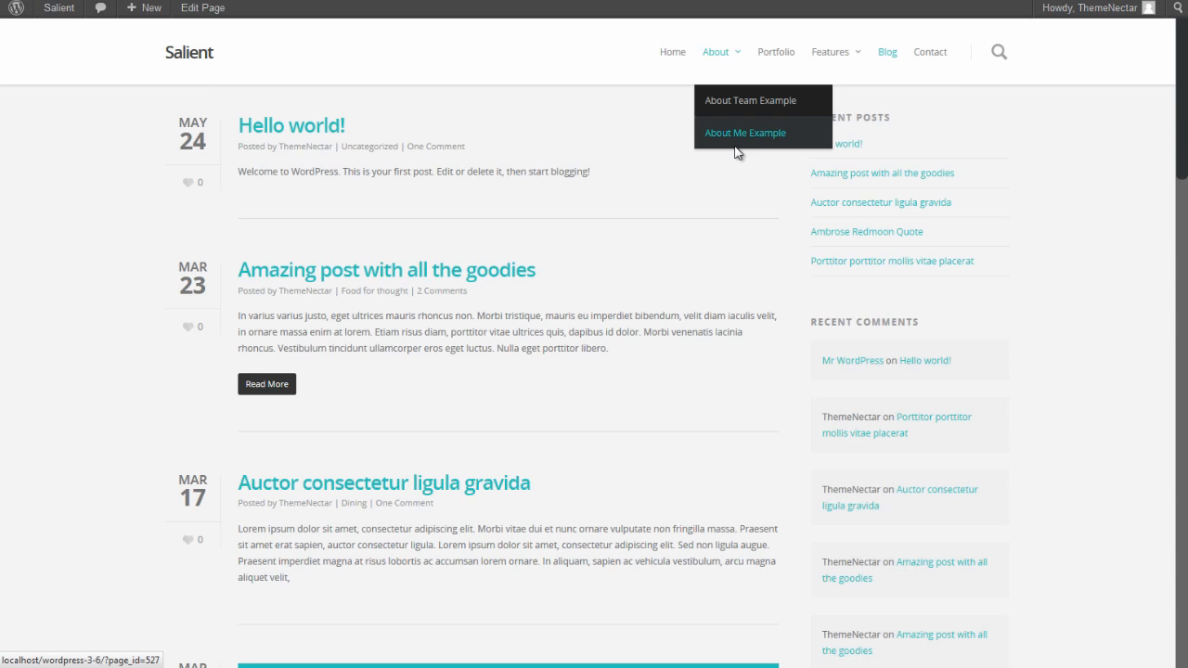
pyautogui.click(744, 131)
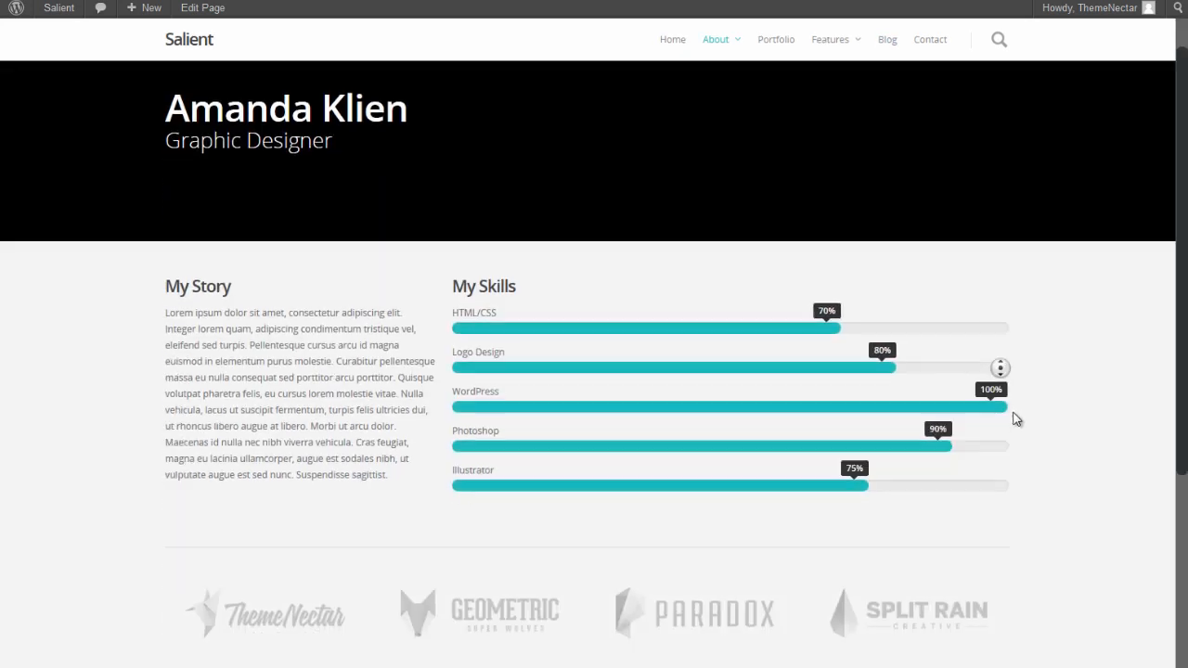
pyautogui.click(59, 8)
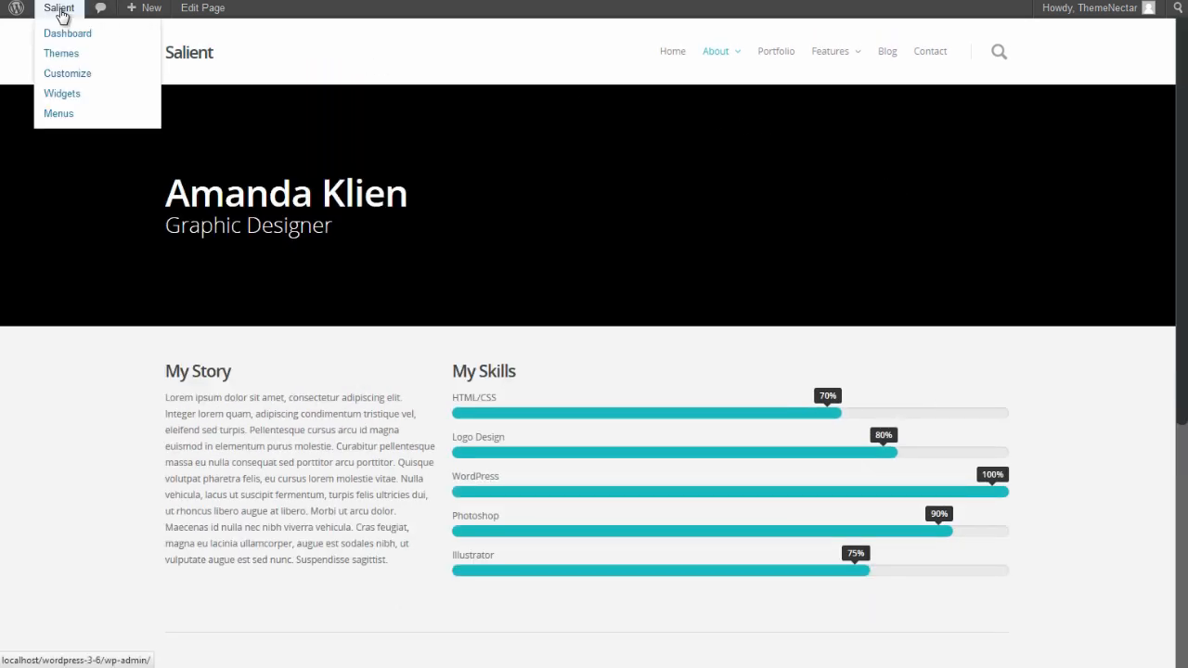
# Return to the admin dashboard and reach the Scouter portfolio item's edit screen
pyautogui.click(67, 33)
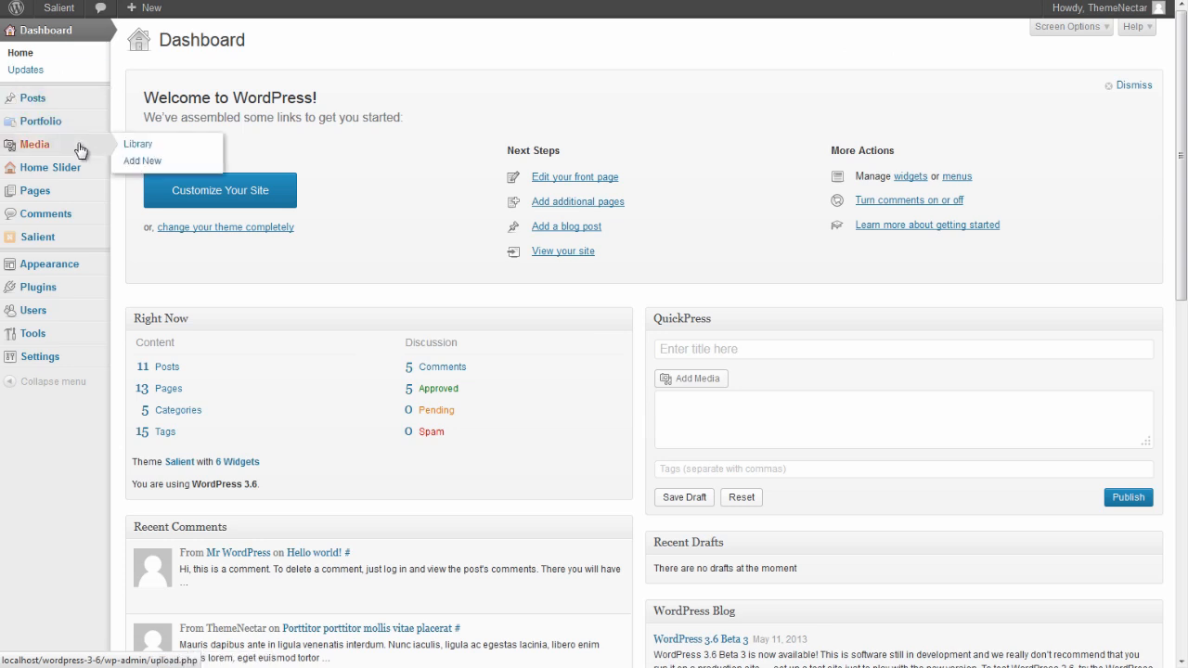
pyautogui.moveTo(40, 123)
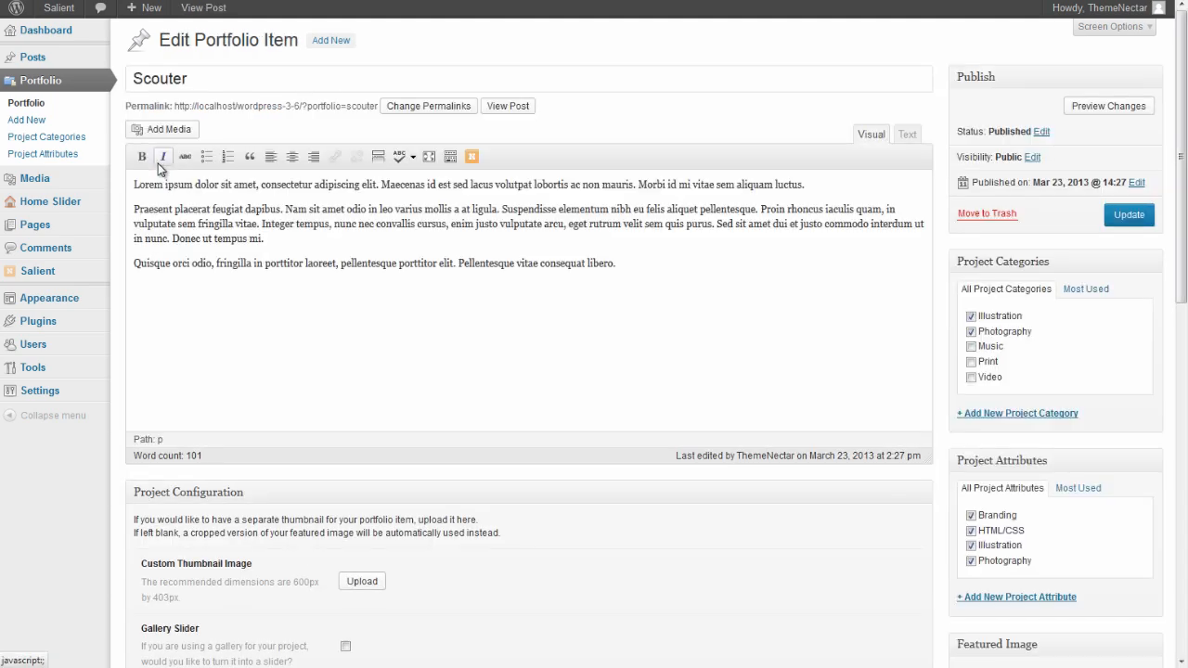
pyautogui.scroll(-3)
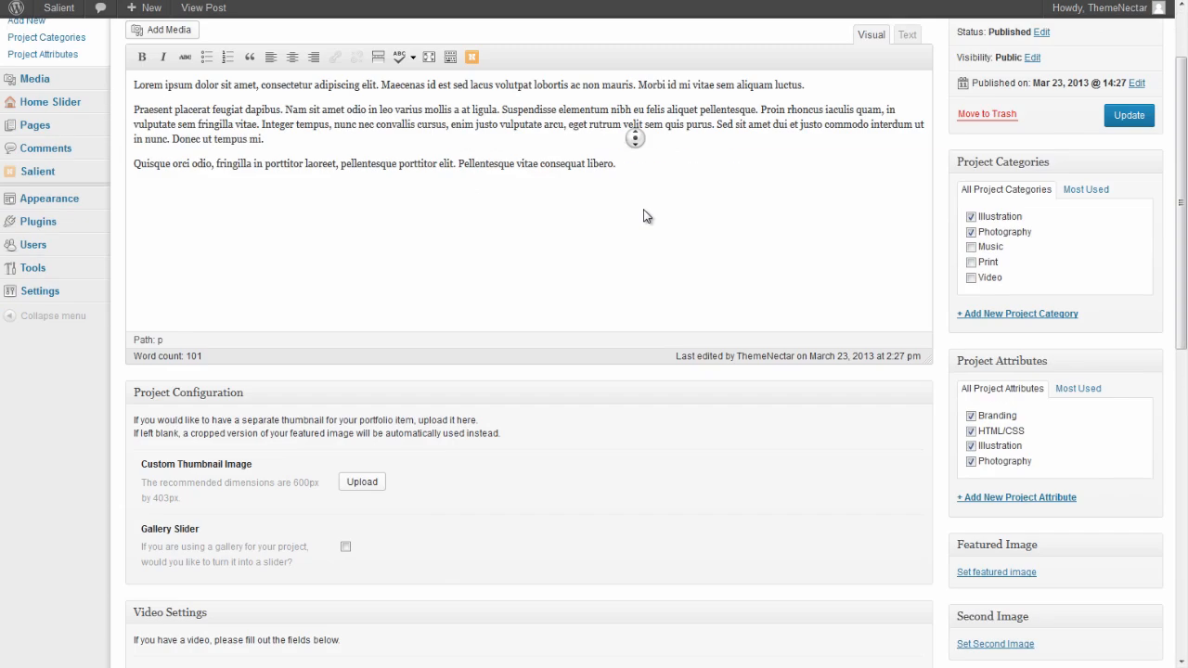